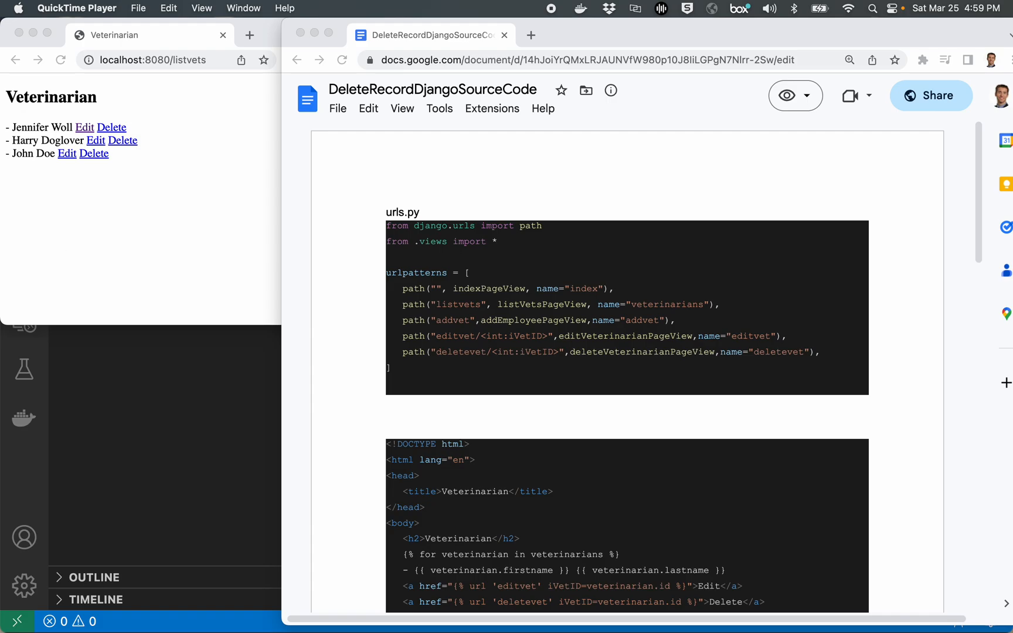
mouse_move(552, 310)
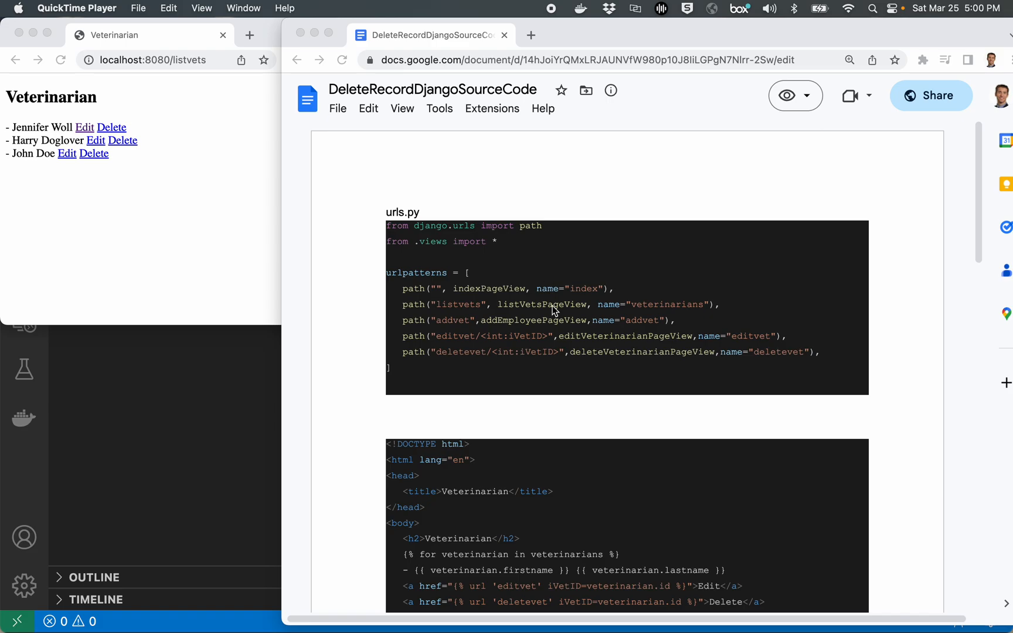
Step: Run a Python Docker container on port 8080, cd into veterinarianproject and pip install django
scroll("down", 3)
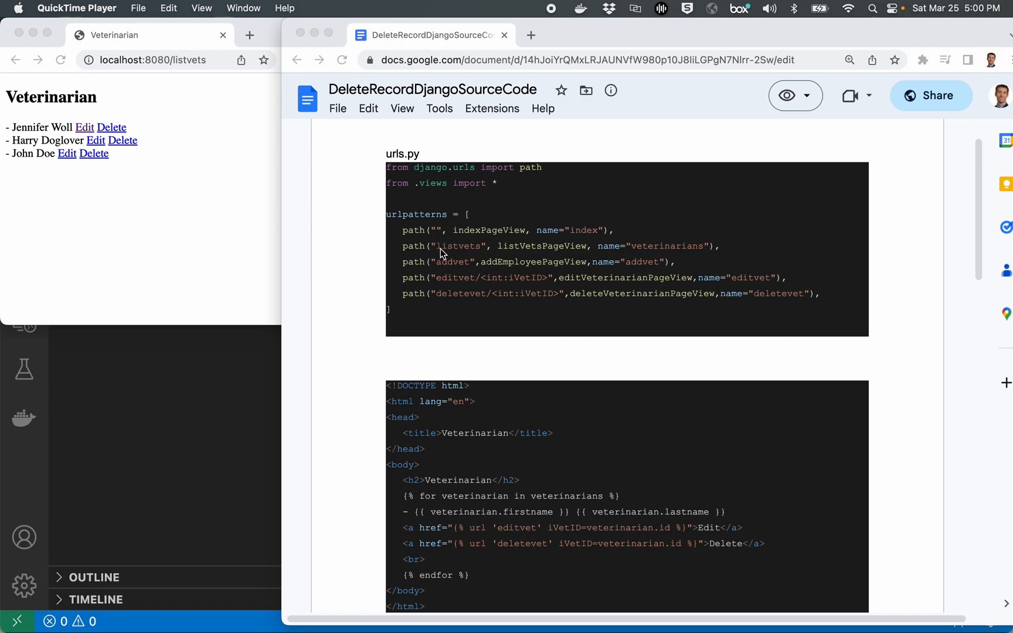
mouse_move(441, 302)
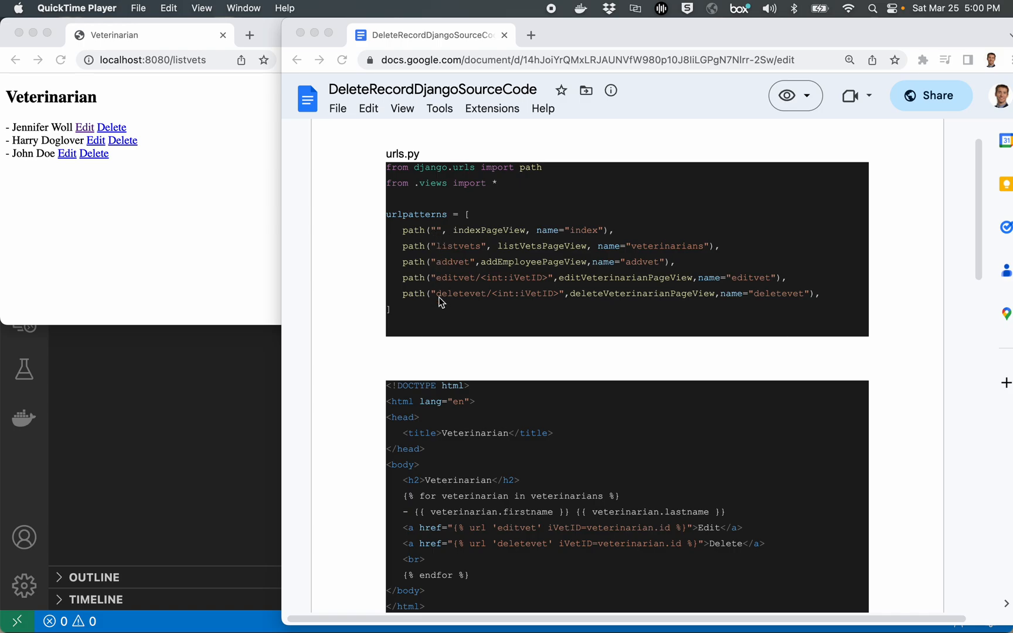
mouse_move(436, 228)
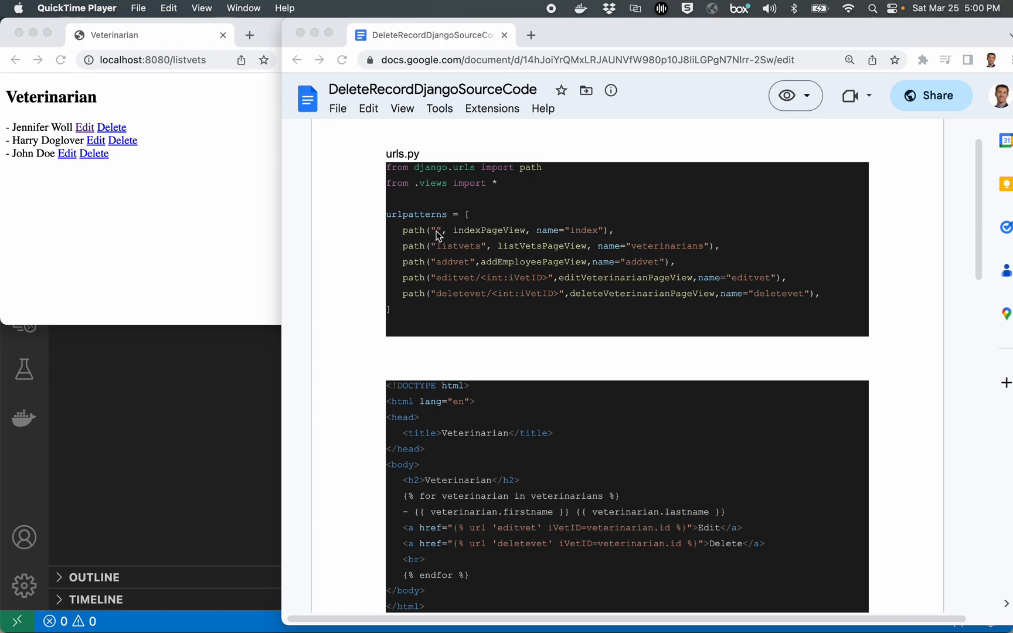
mouse_move(470, 252)
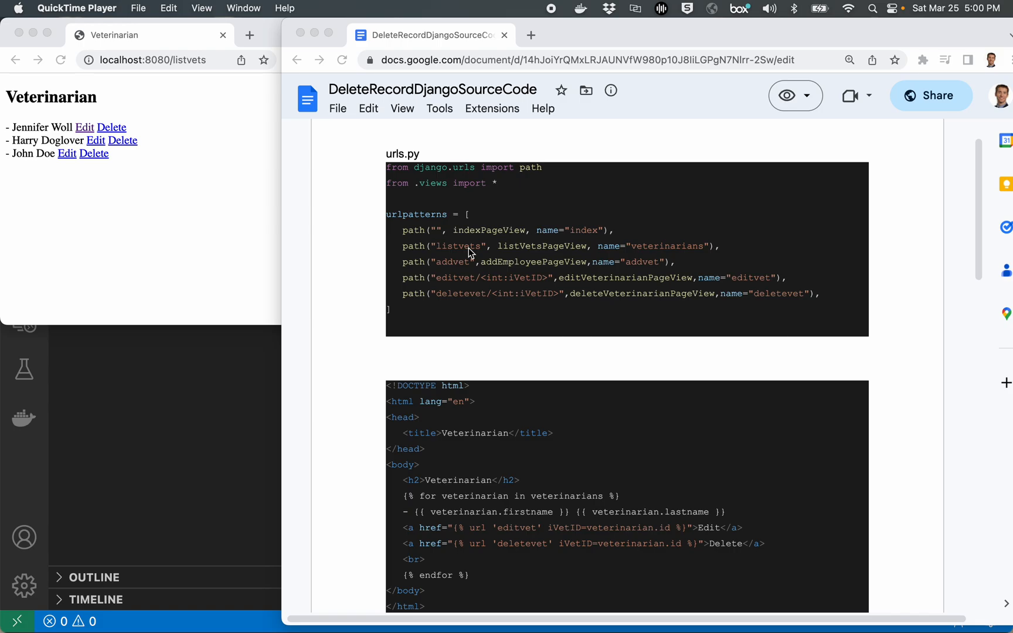
mouse_move(449, 267)
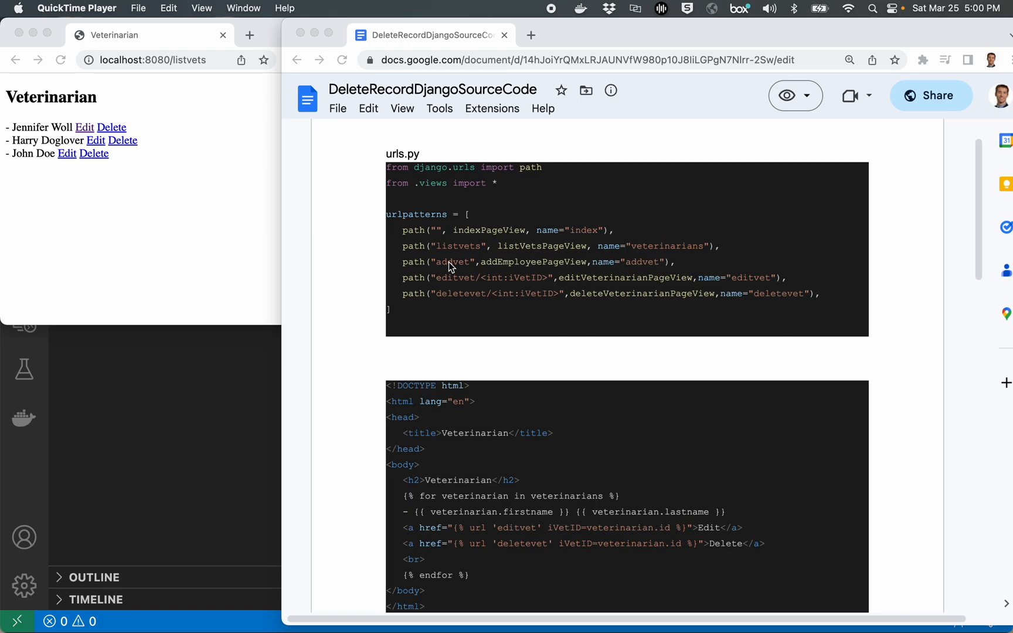
mouse_move(472, 284)
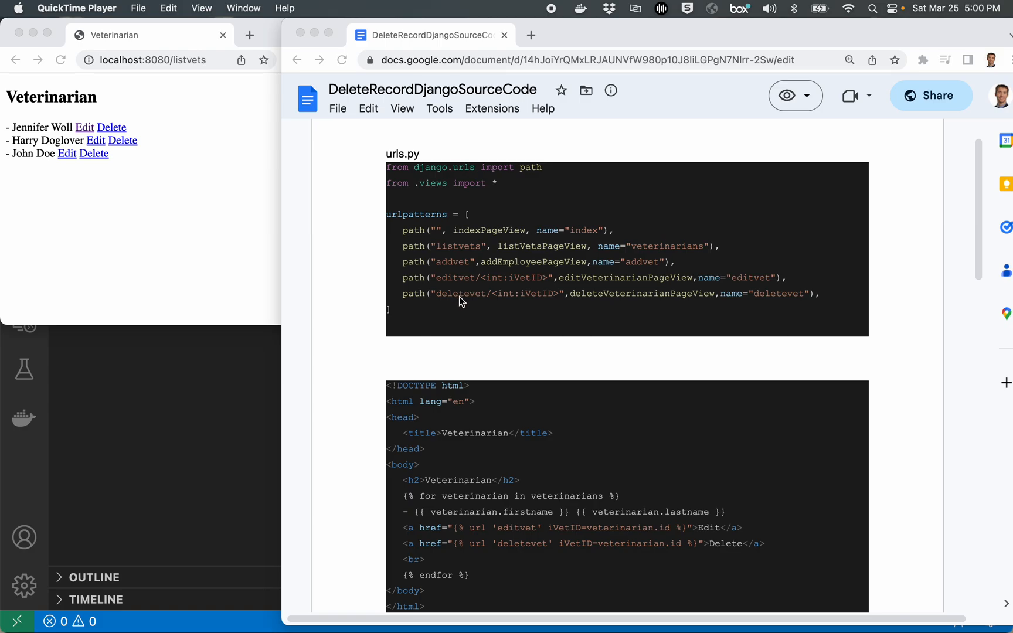
mouse_move(450, 302)
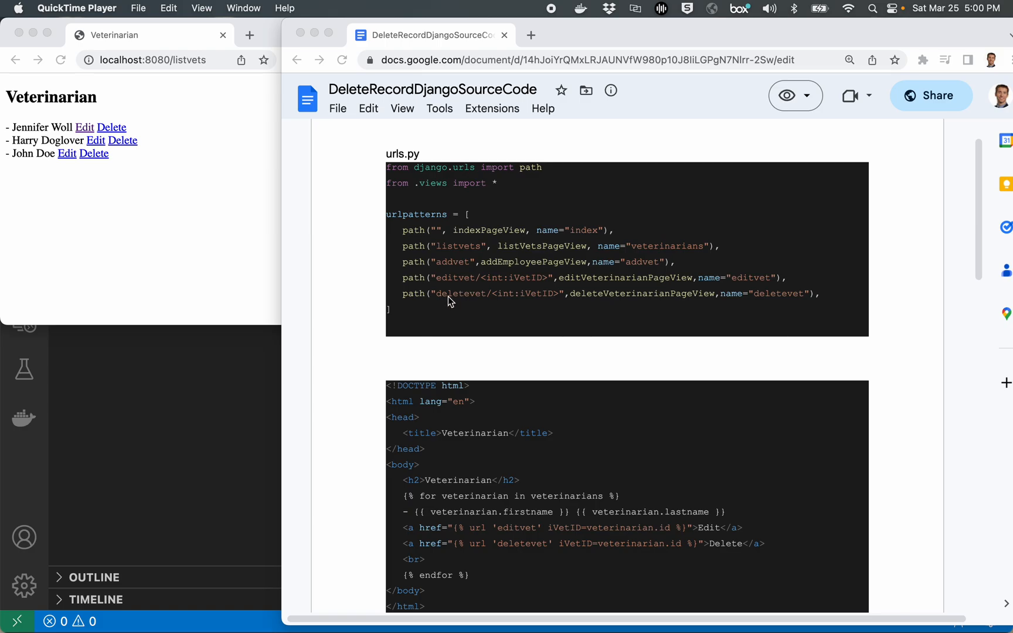
mouse_move(492, 301)
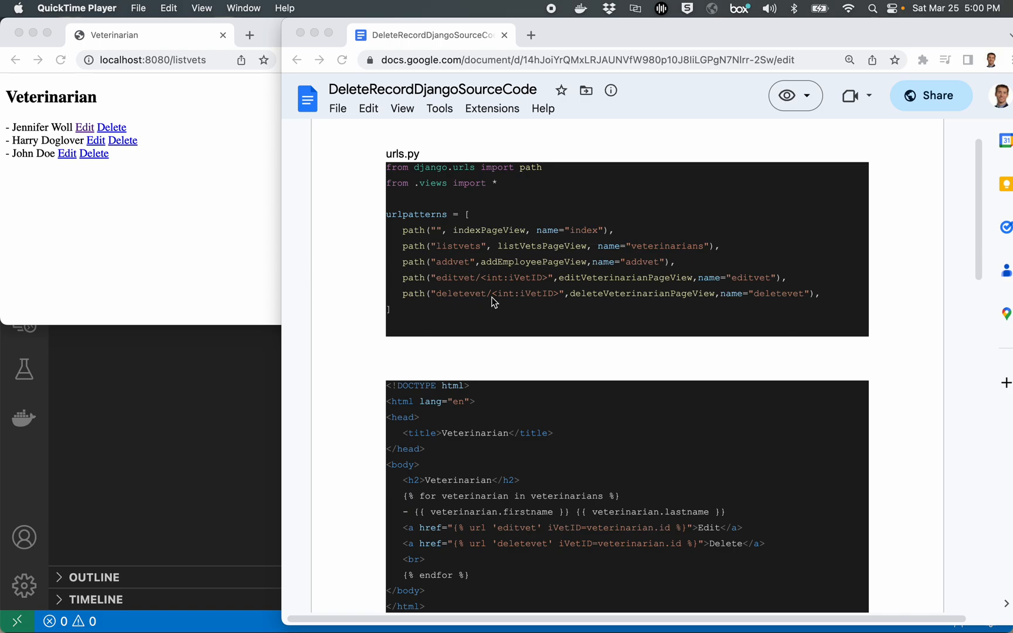
mouse_move(440, 301)
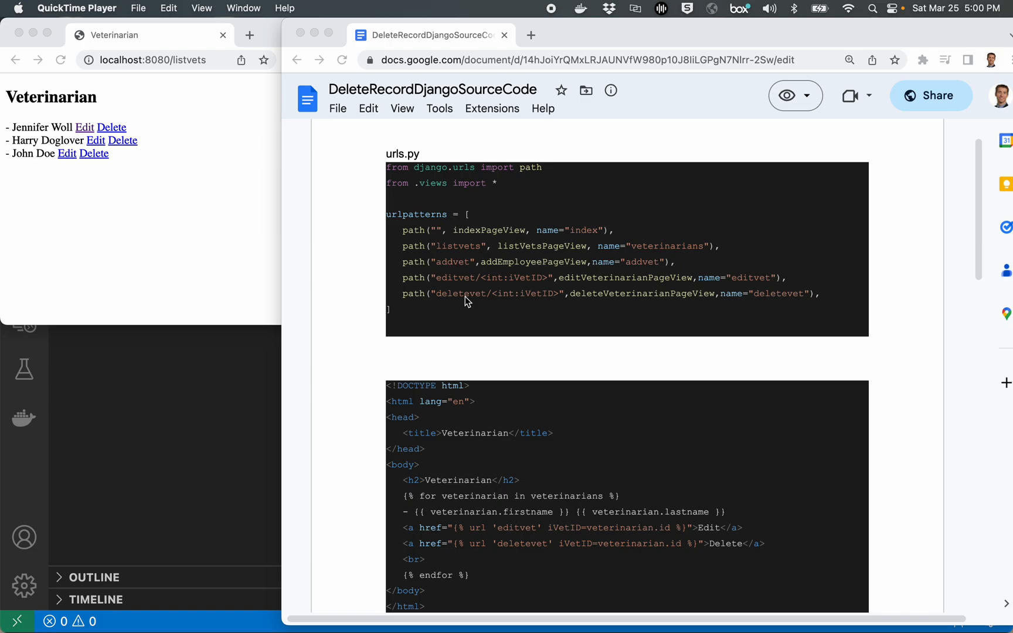
mouse_move(523, 303)
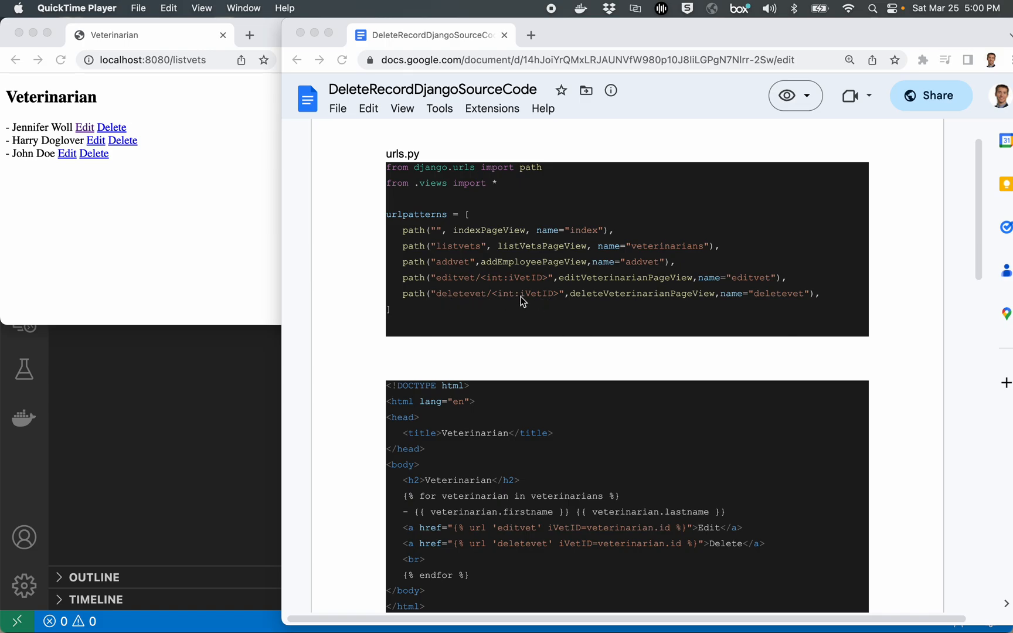
mouse_move(545, 300)
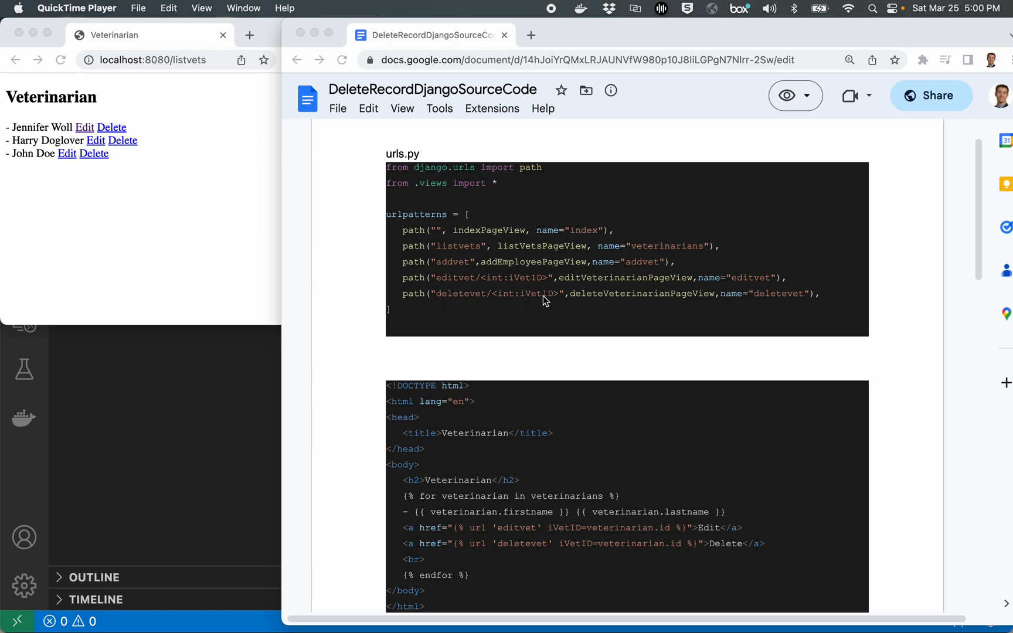
mouse_move(539, 415)
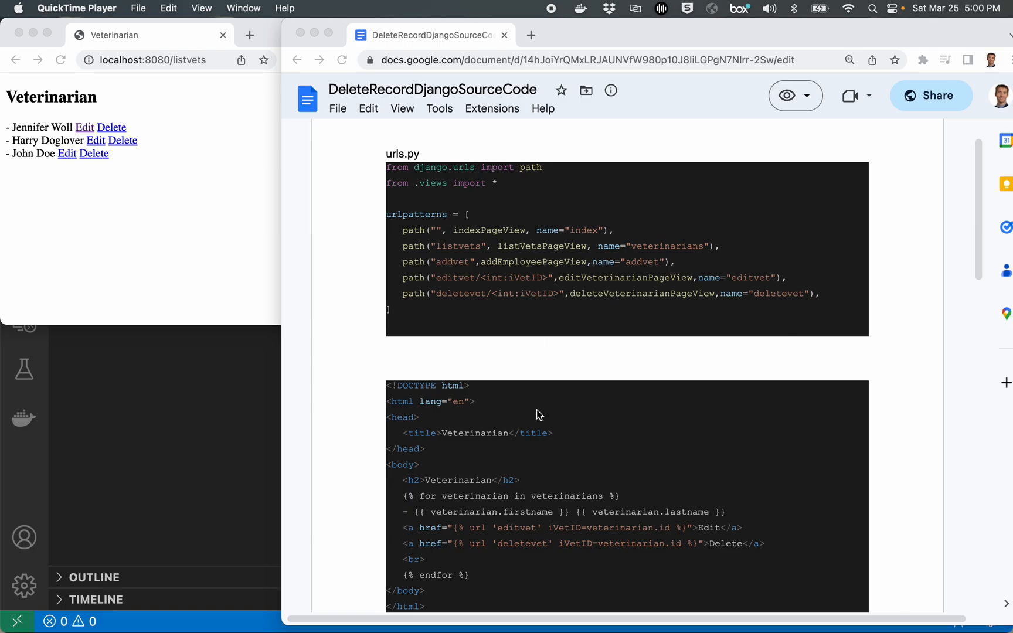
scroll("down", 3)
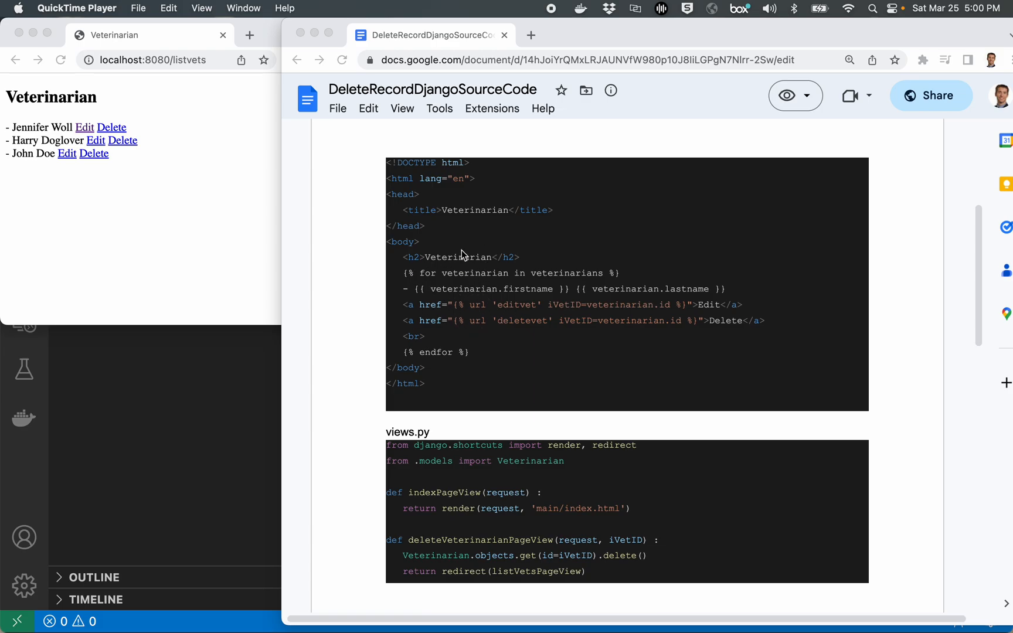
mouse_move(493, 315)
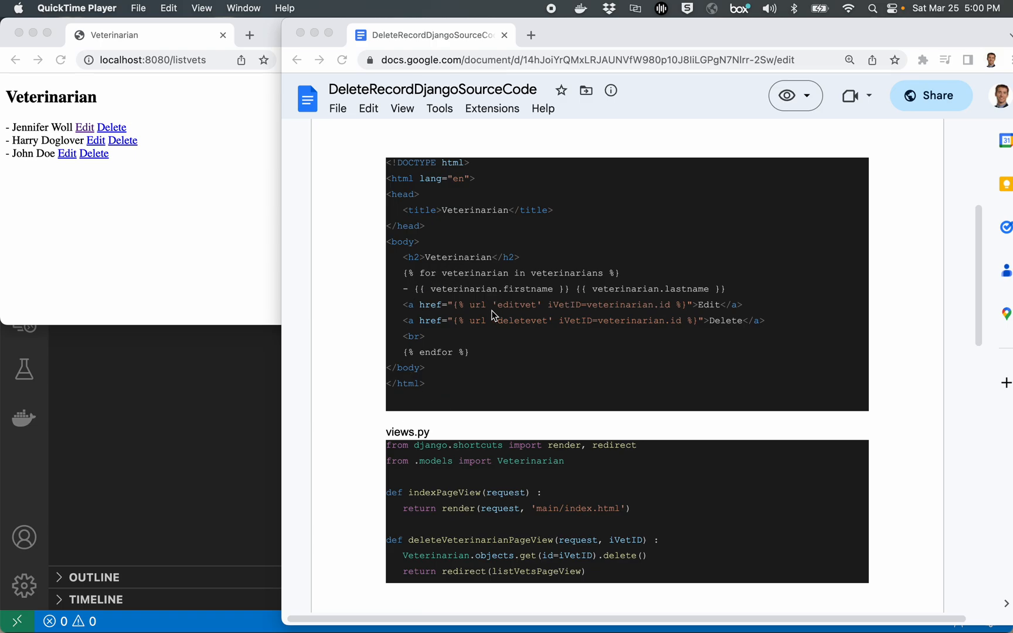
mouse_move(480, 280)
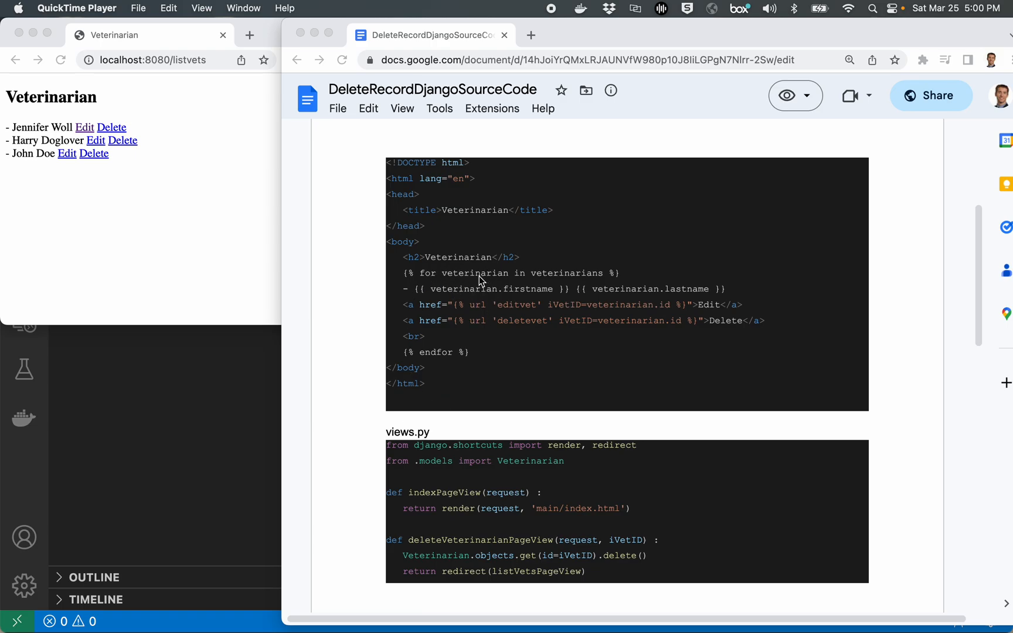
mouse_move(535, 272)
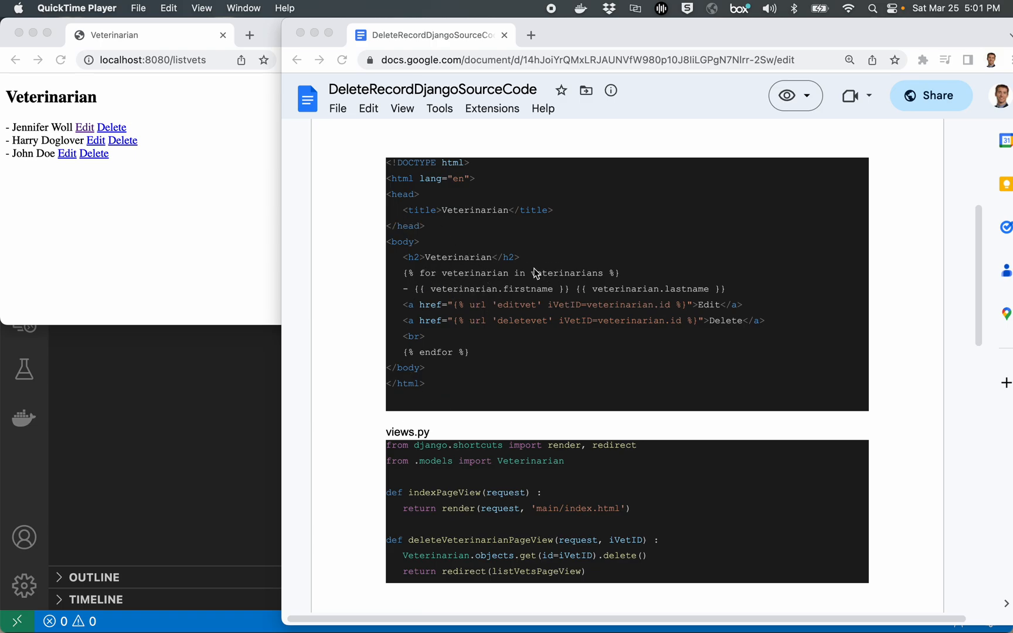
mouse_move(485, 292)
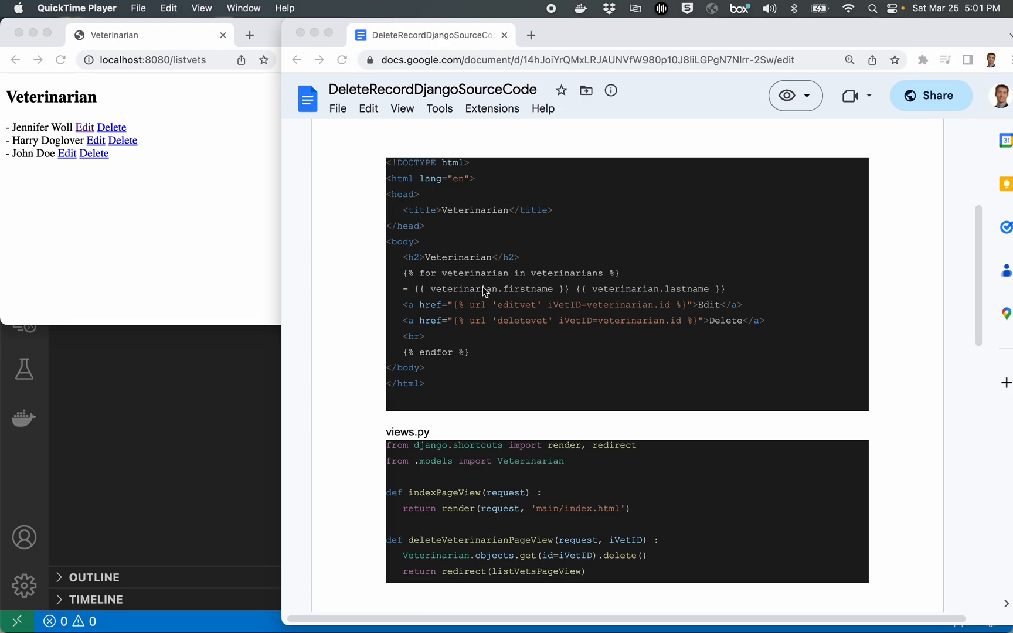
mouse_move(434, 323)
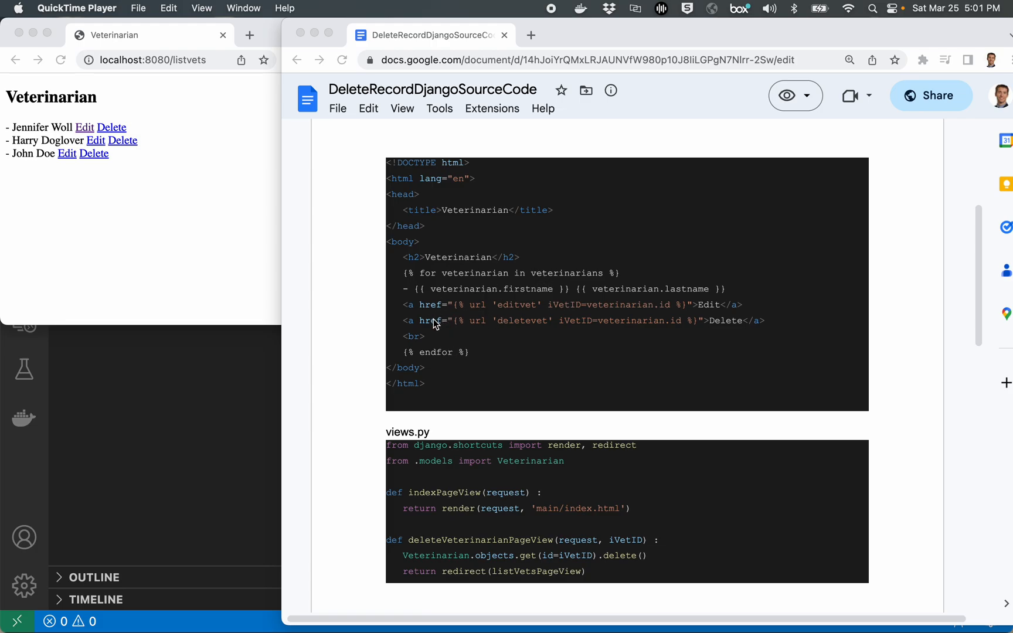
mouse_move(535, 304)
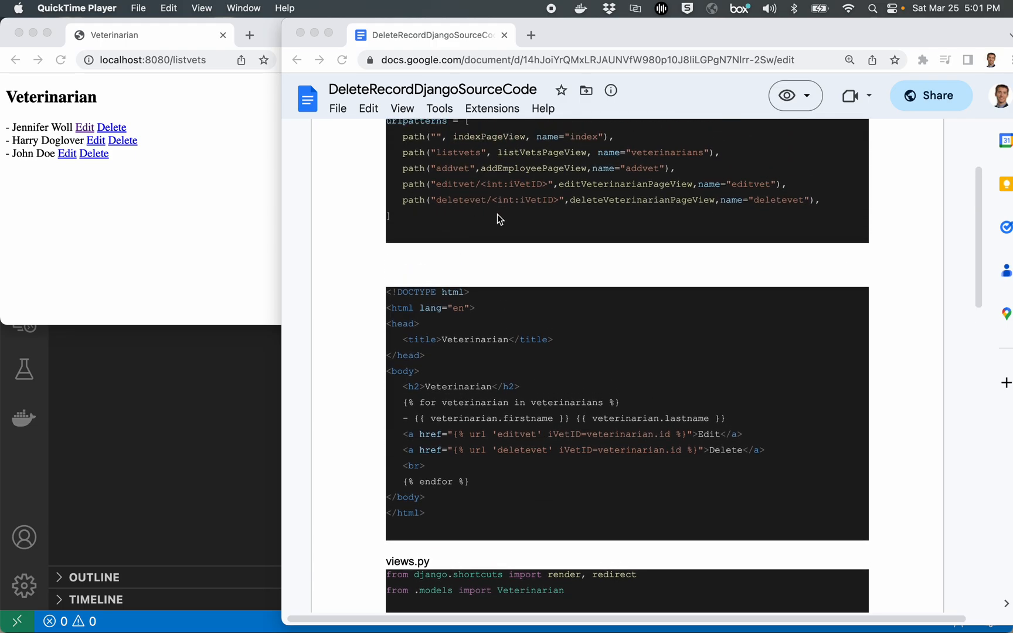
scroll("down", 3)
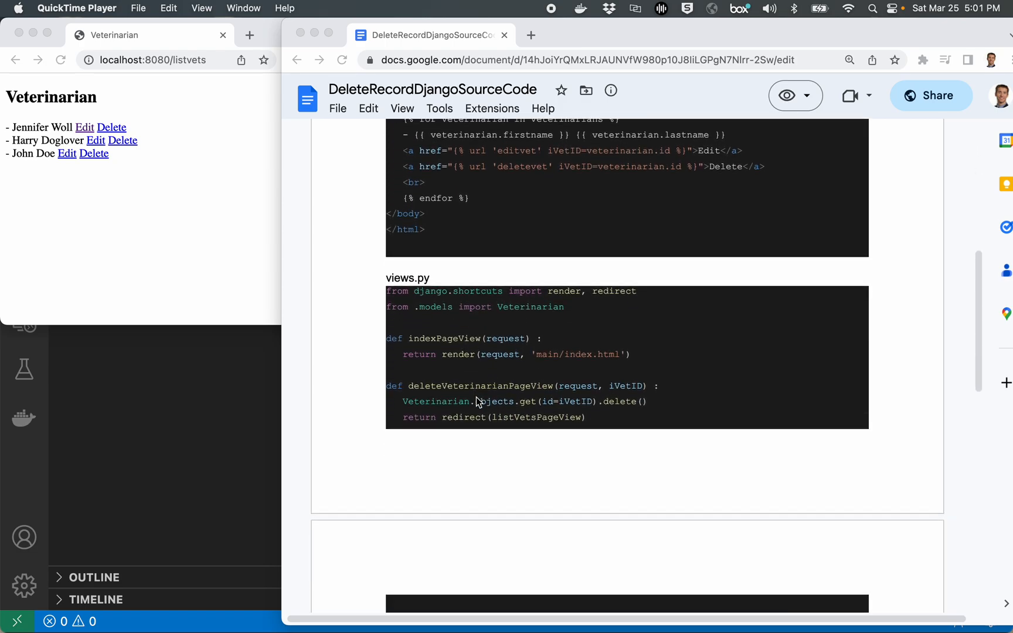
scroll("down", 3)
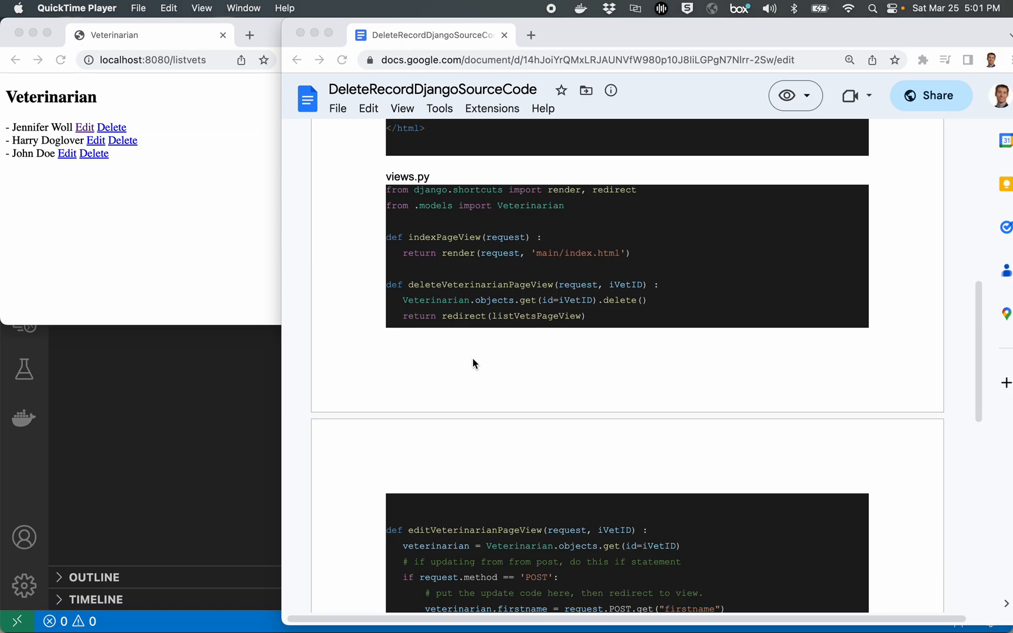
mouse_move(457, 269)
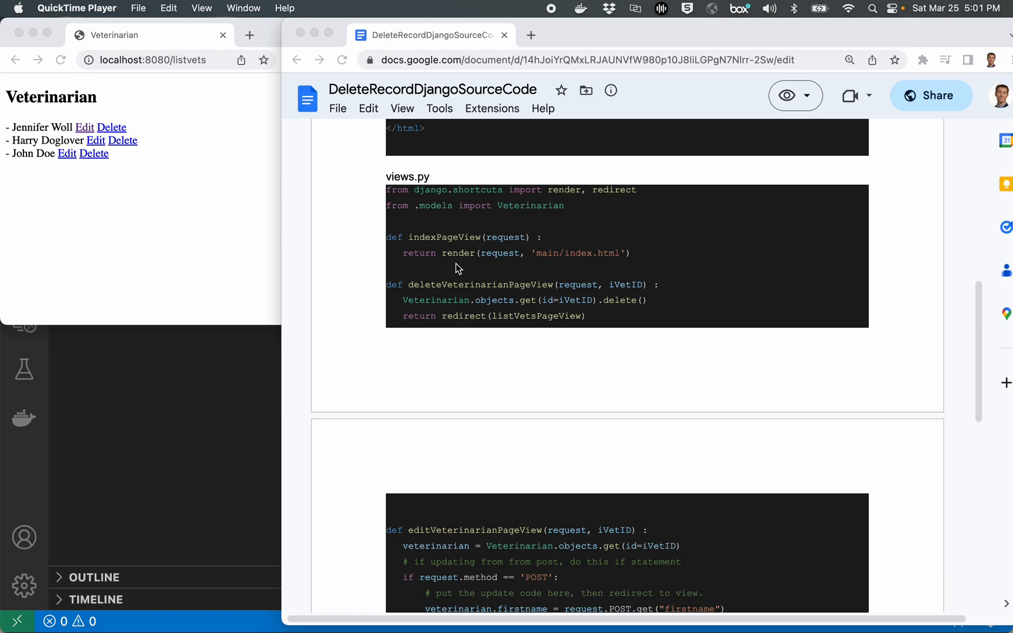
mouse_move(442, 292)
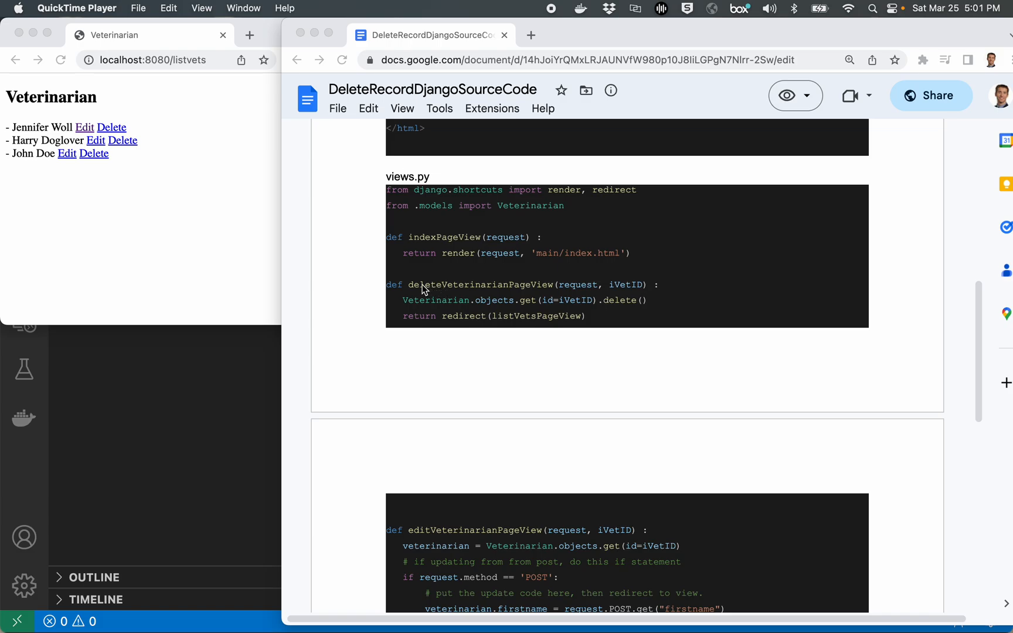
mouse_move(600, 298)
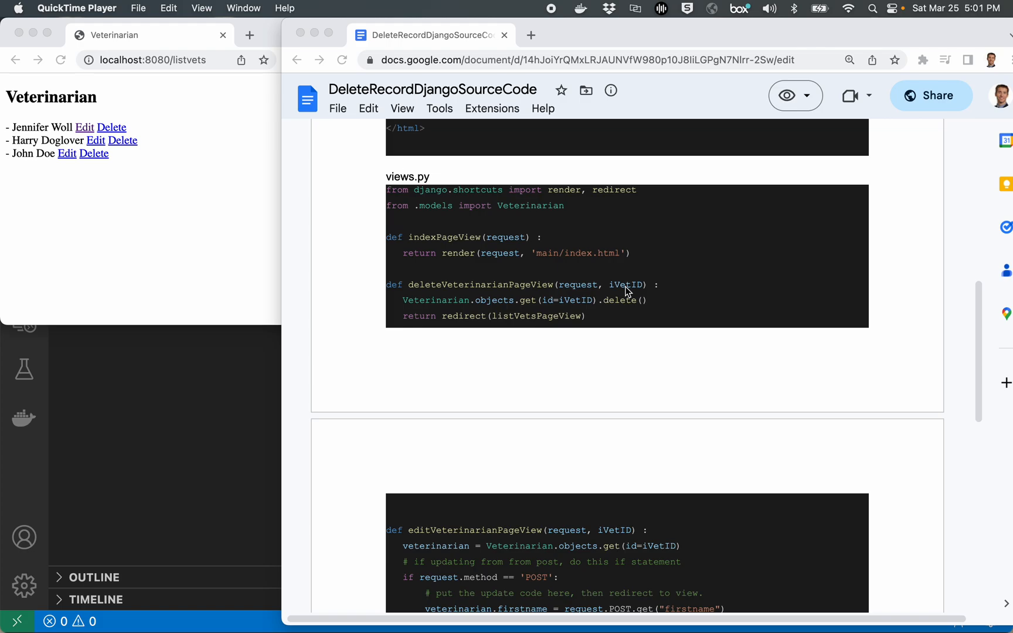
mouse_move(585, 301)
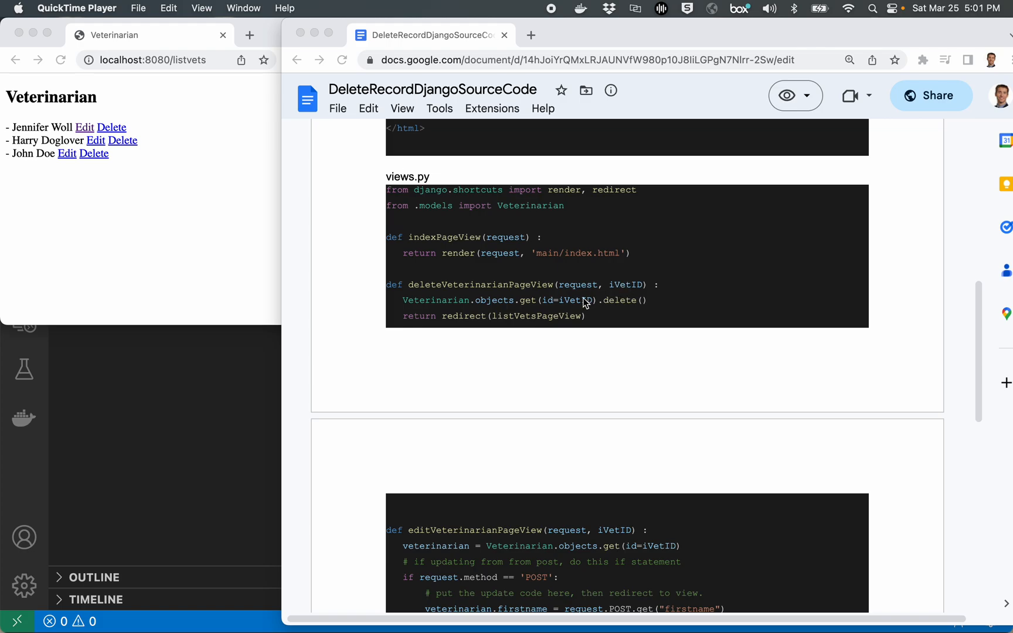
mouse_move(575, 305)
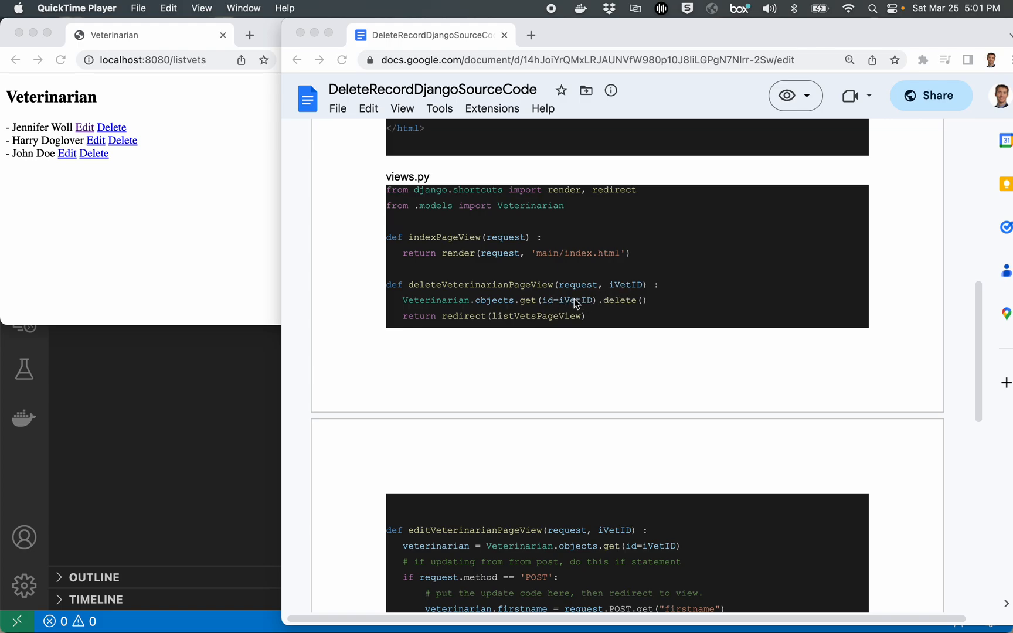
mouse_move(607, 307)
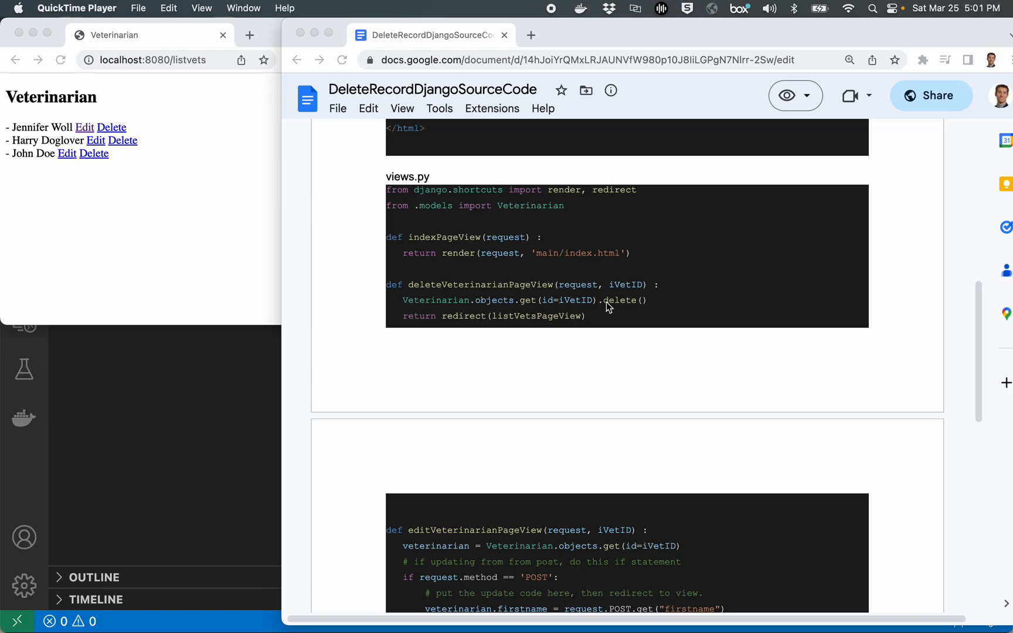
mouse_move(581, 302)
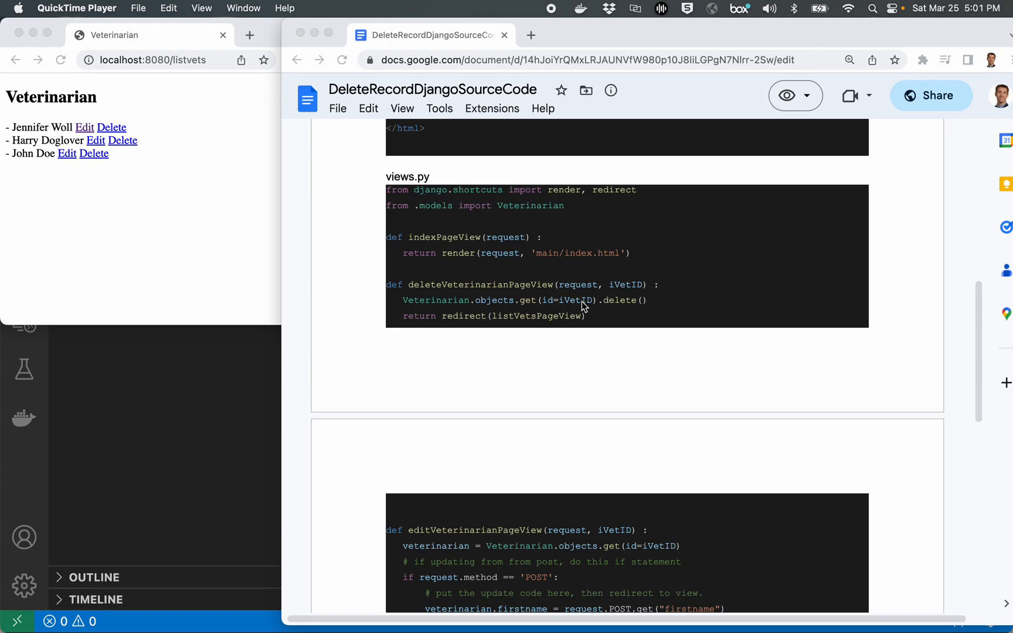
mouse_move(493, 311)
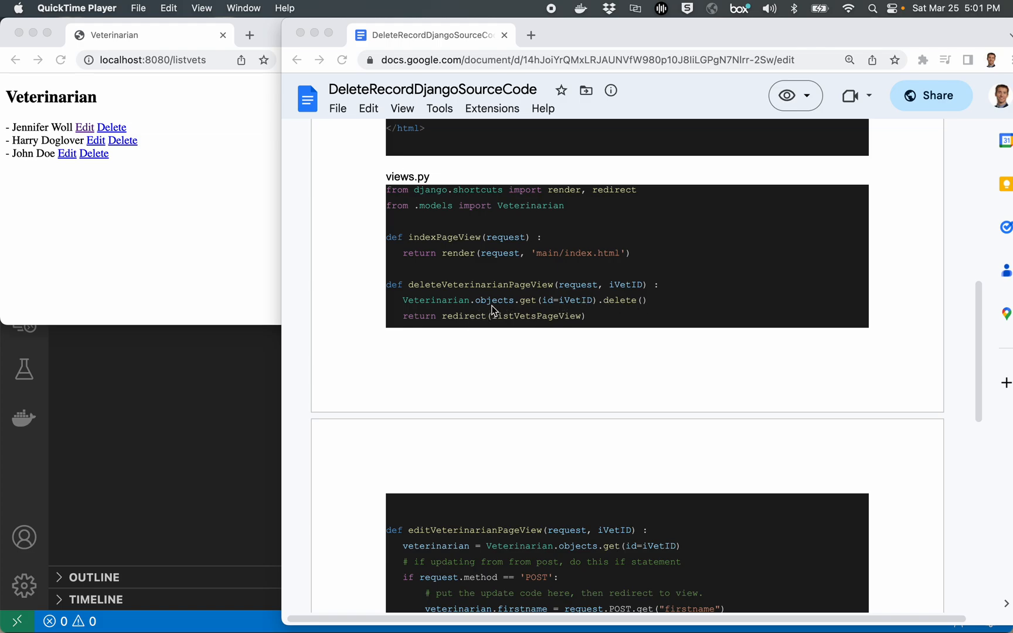
scroll("down", 3)
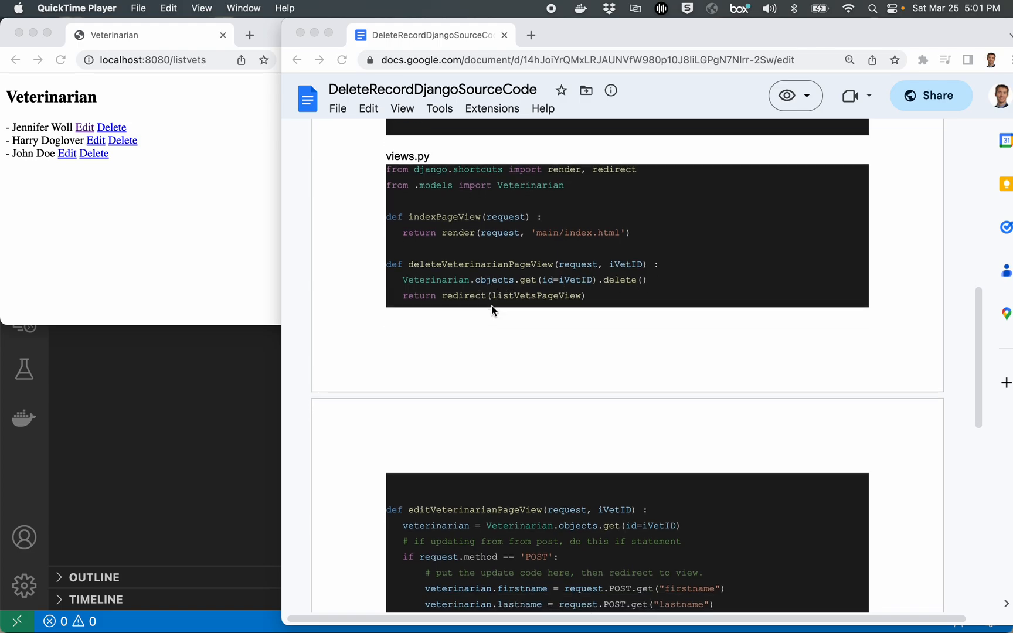
mouse_move(450, 309)
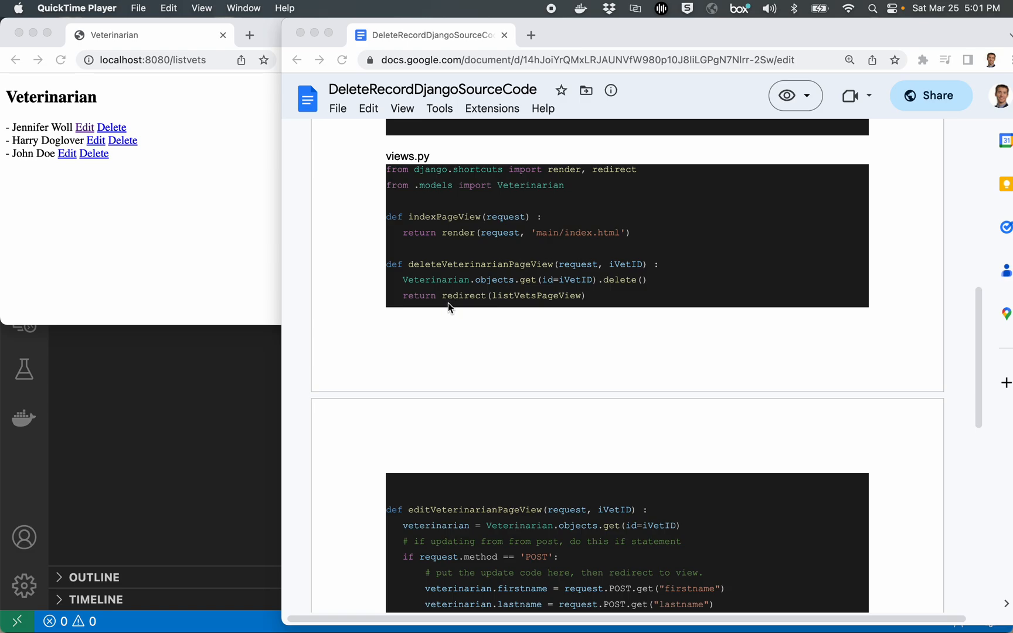
mouse_move(528, 301)
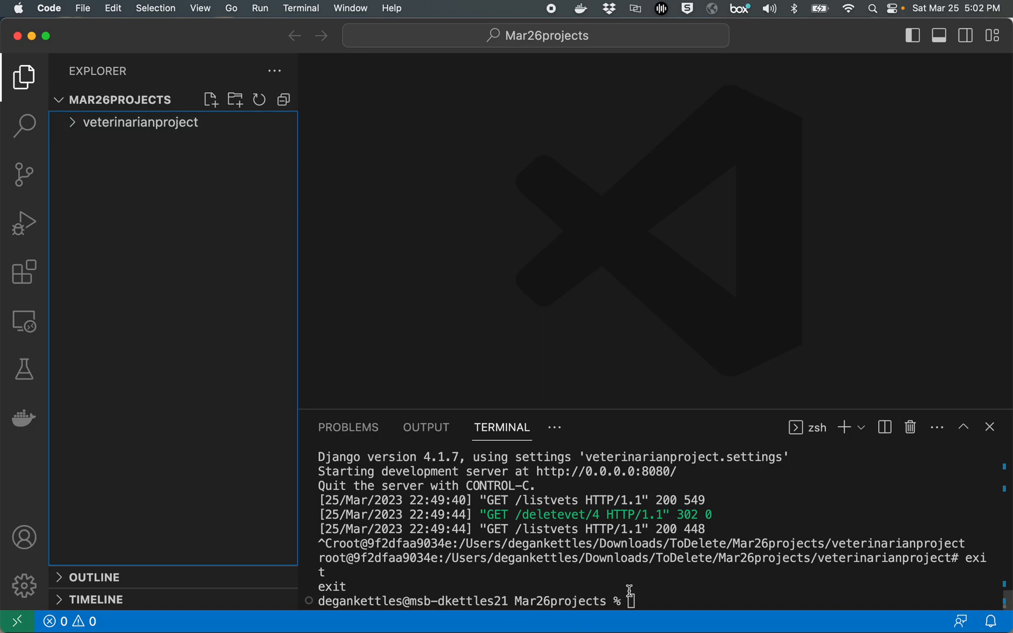
type("docker run --rm -p 8080:8080 -v \"`pwd`\":\"`pwd`\" -w \"`pwd`\" -ti python bash")
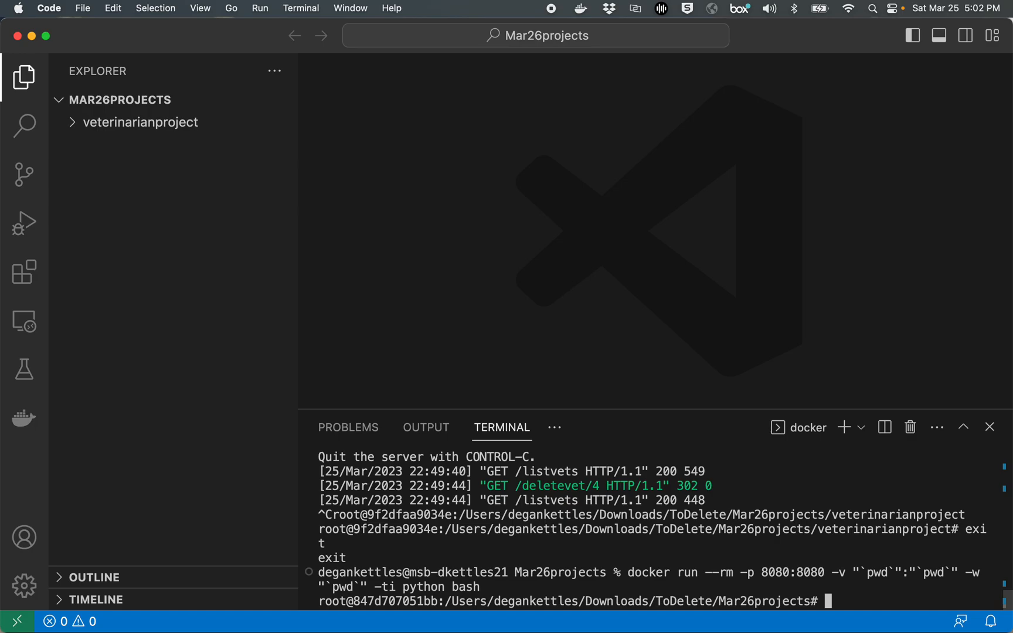
type("cd")
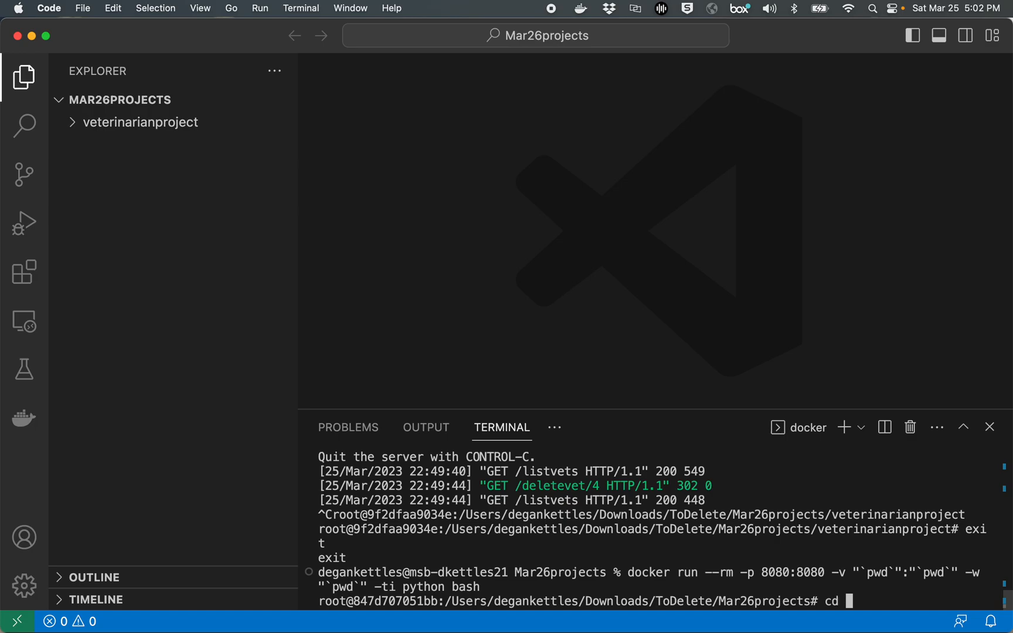
type("veterinarianproject/")
type("pip")
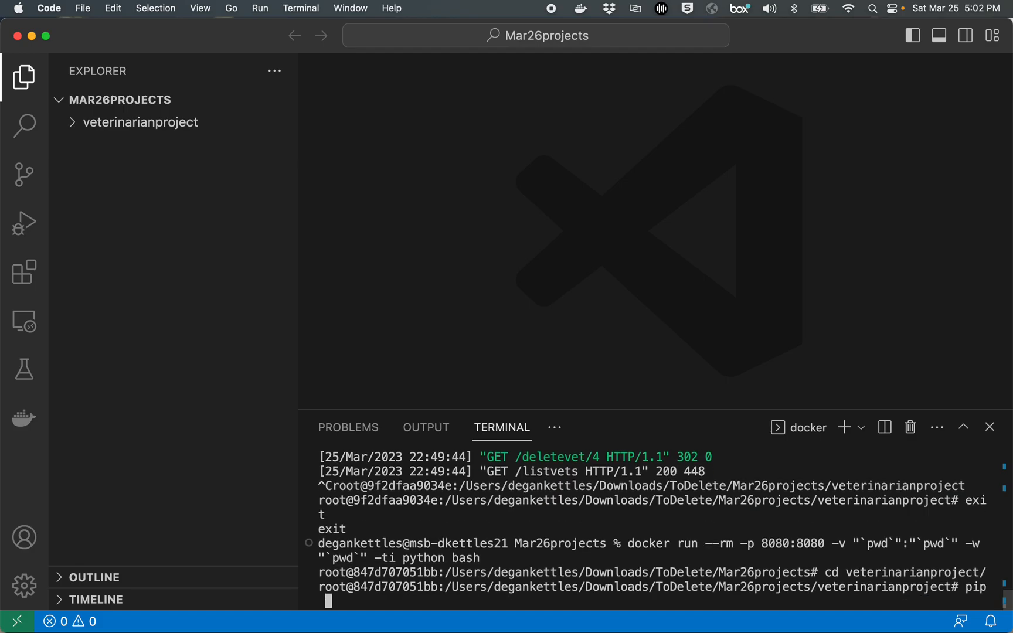
type("inst")
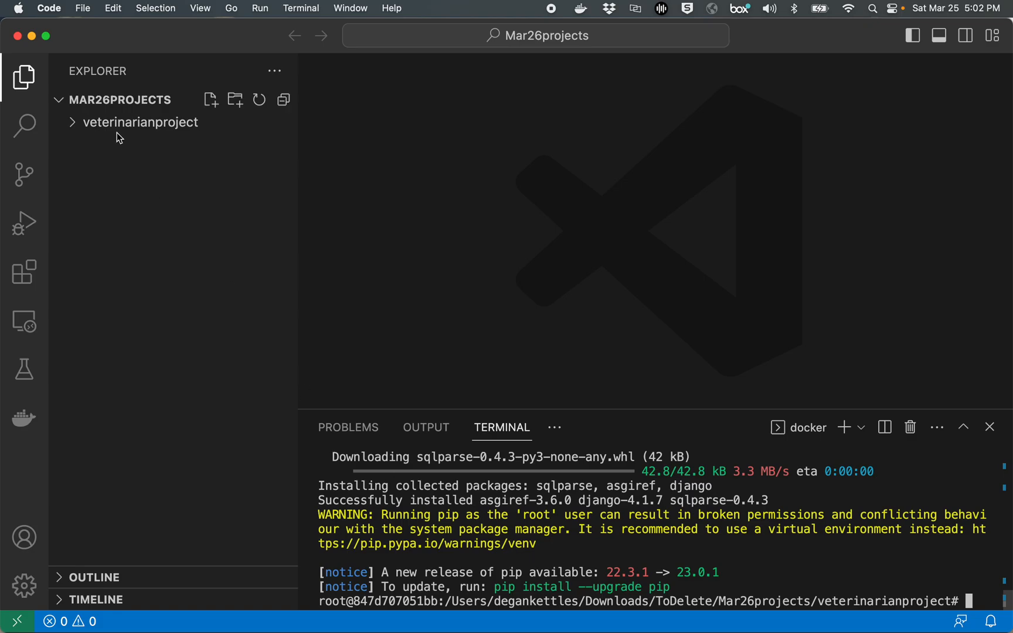
Step: Navigate veterinarianproject > templates/main in the Explorer and open listvets.html
left_click(140, 122)
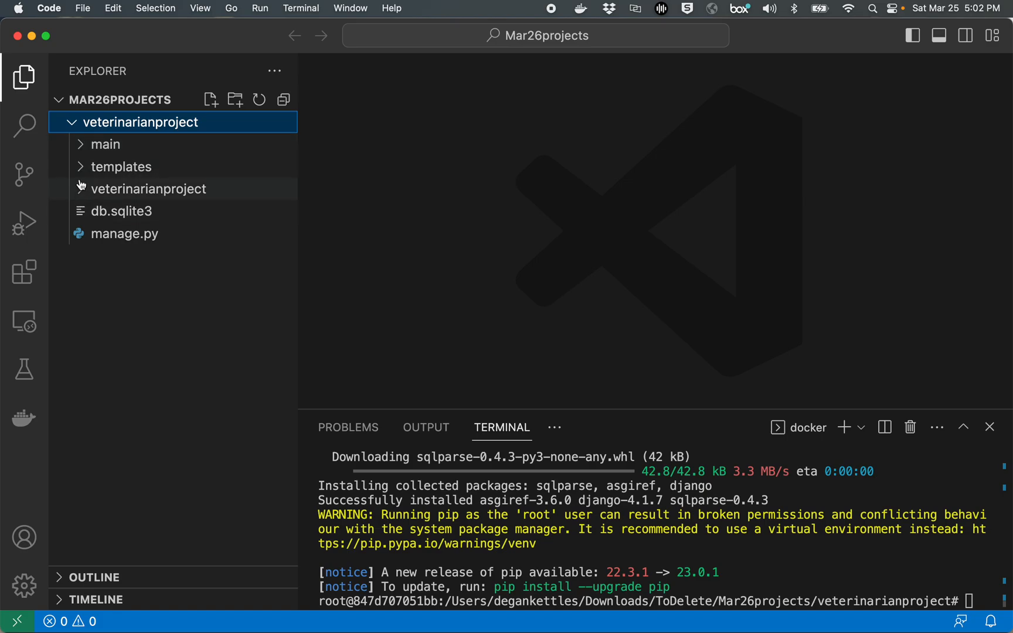
left_click(120, 166)
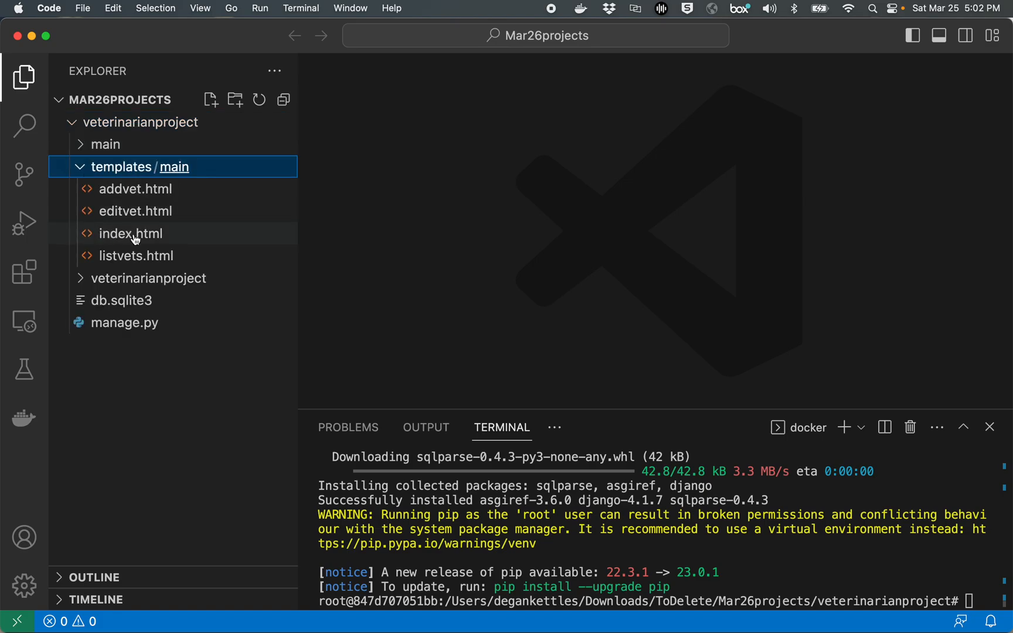
left_click(138, 256)
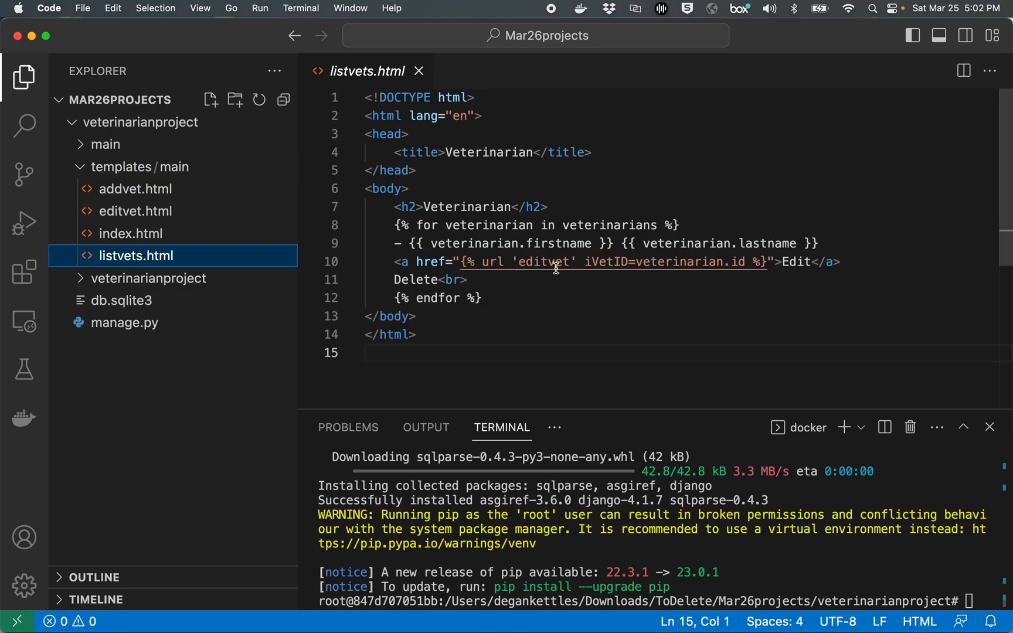
mouse_move(452, 226)
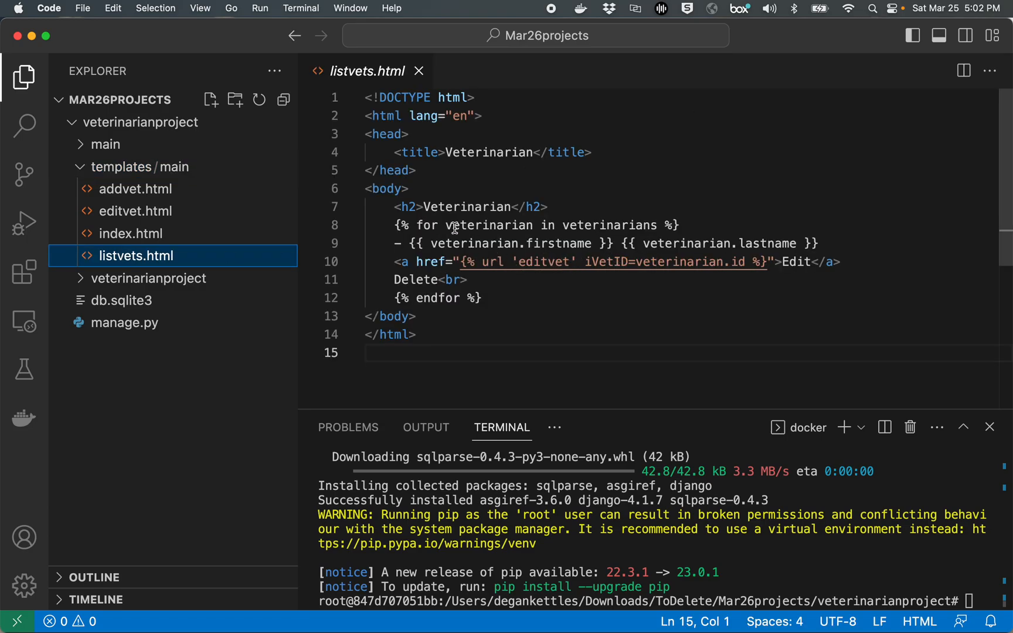
mouse_move(659, 248)
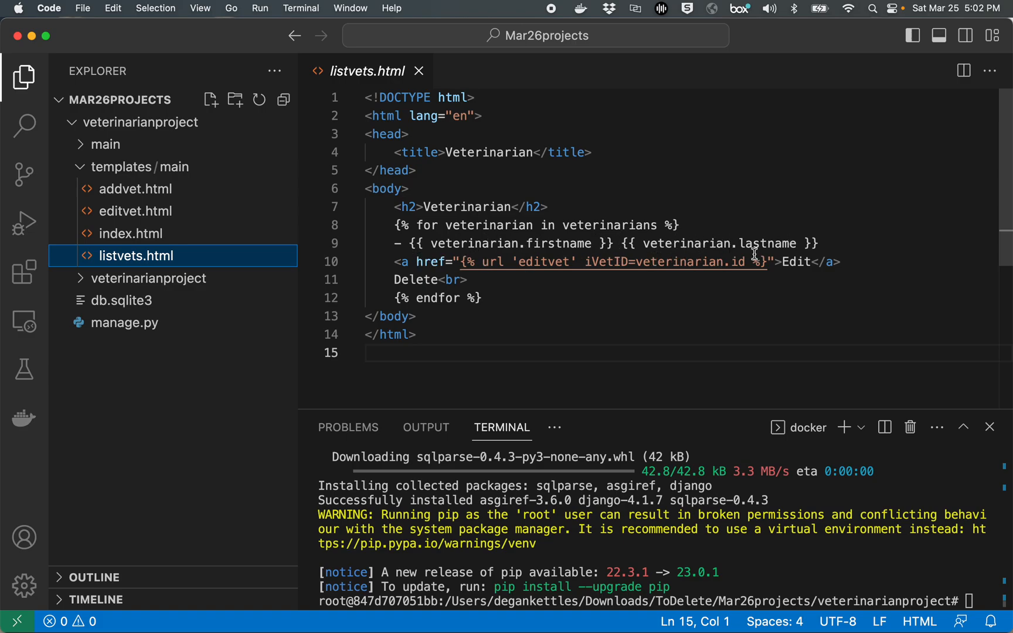
mouse_move(634, 292)
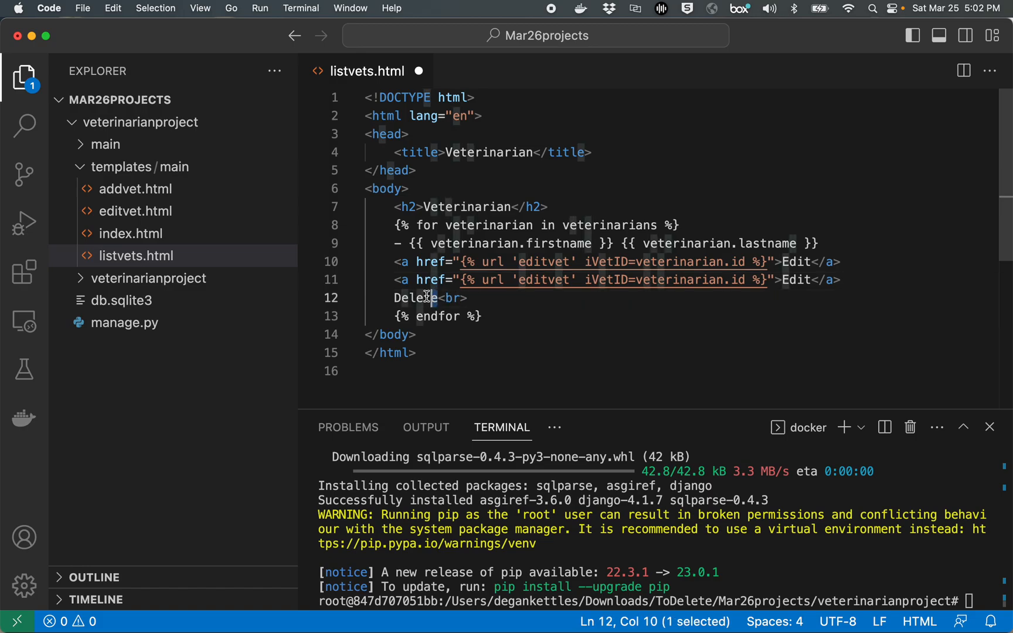
Step: Replace the plain Delete text with a Delete anchor using url 'deletevet' and the vet id
key("Delete")
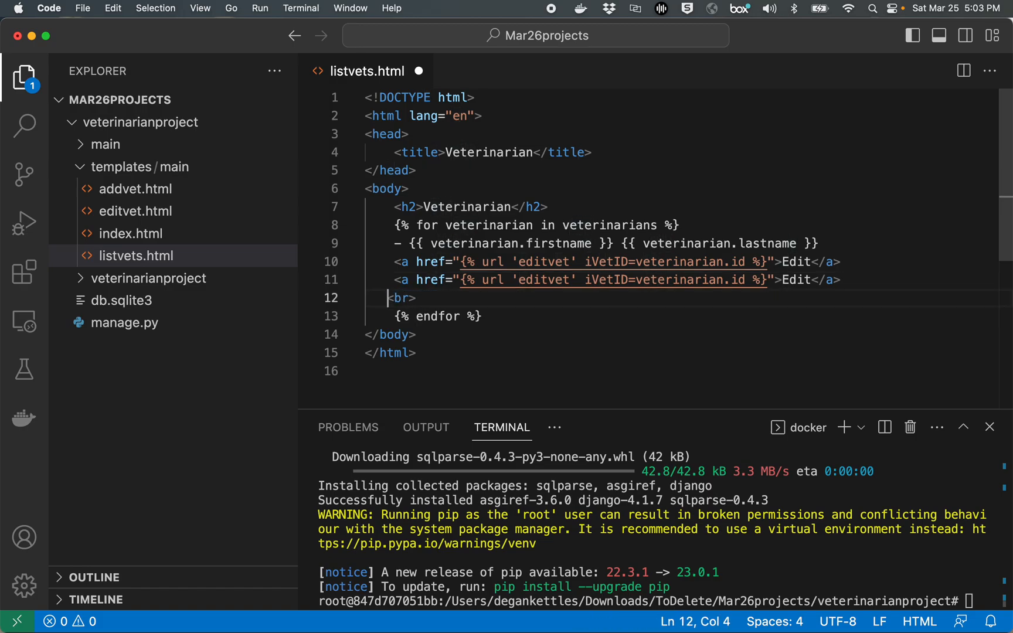
double_click(797, 279)
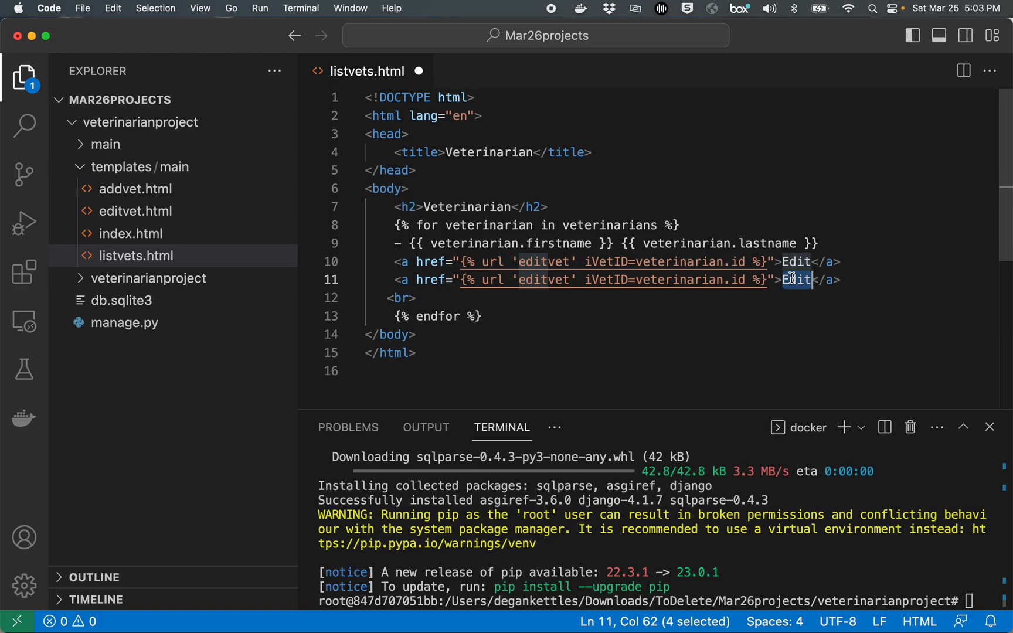
type("Delet")
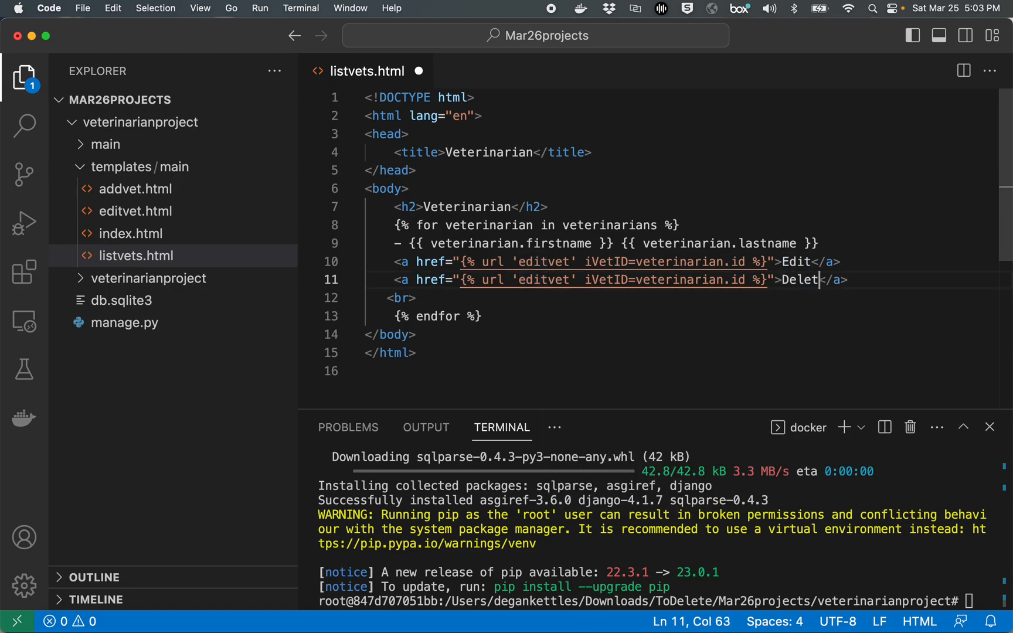
type("e")
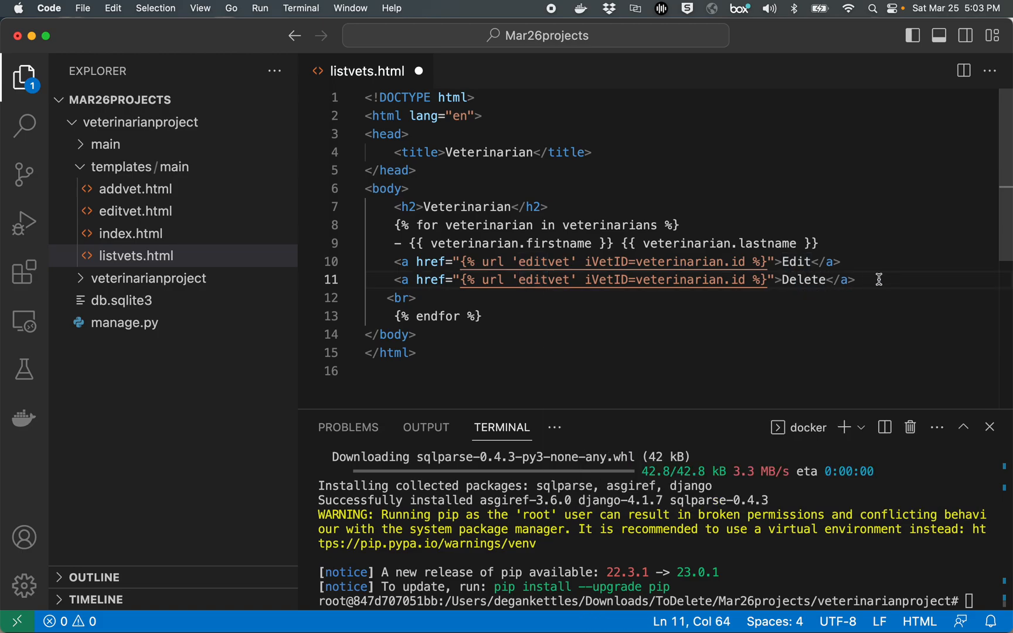
double_click(545, 281)
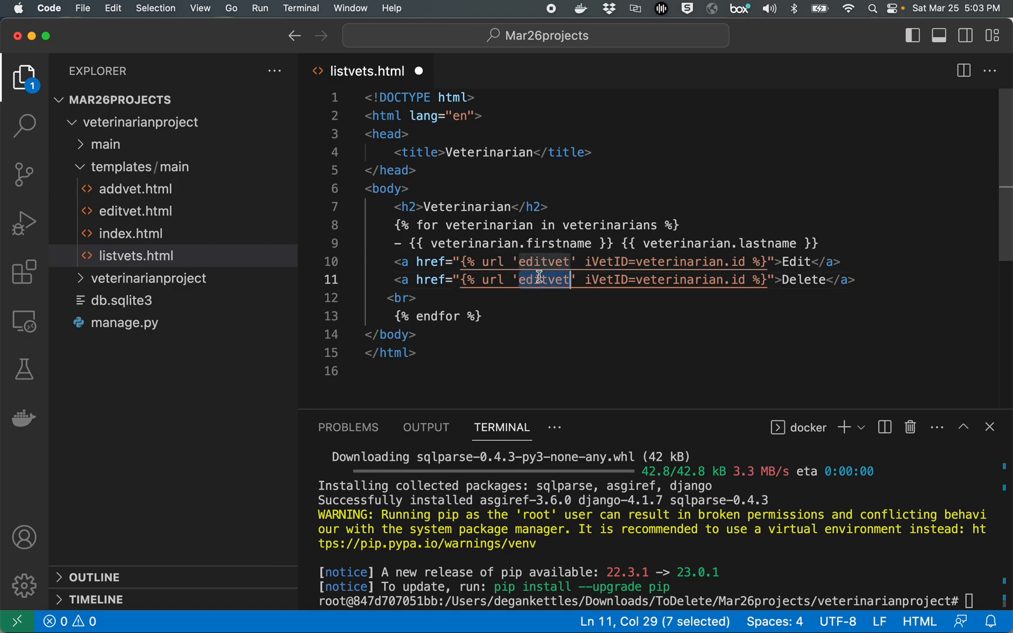
type("d")
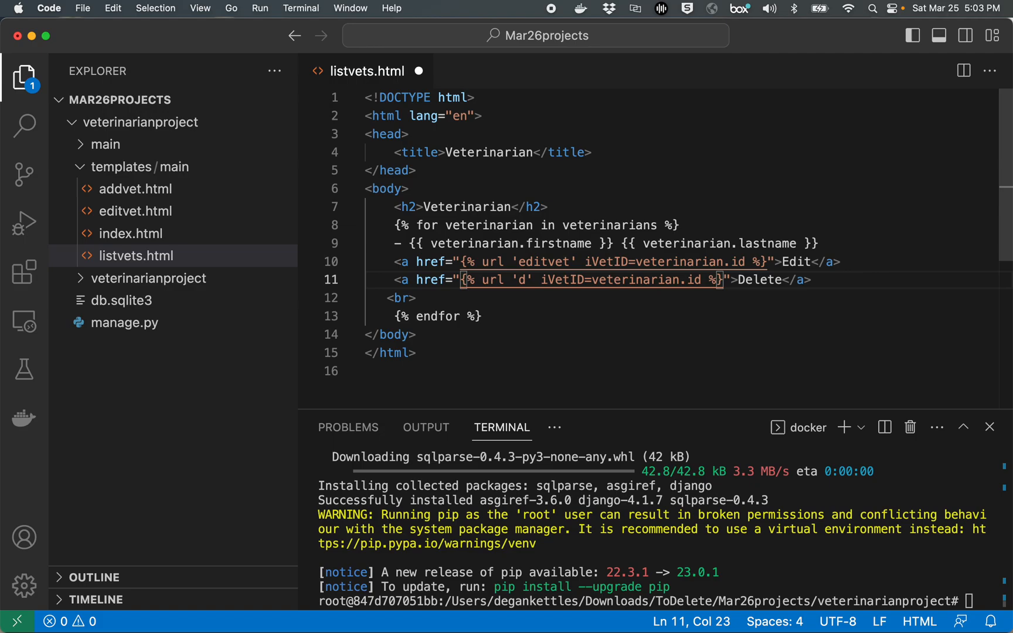
type("eletevet")
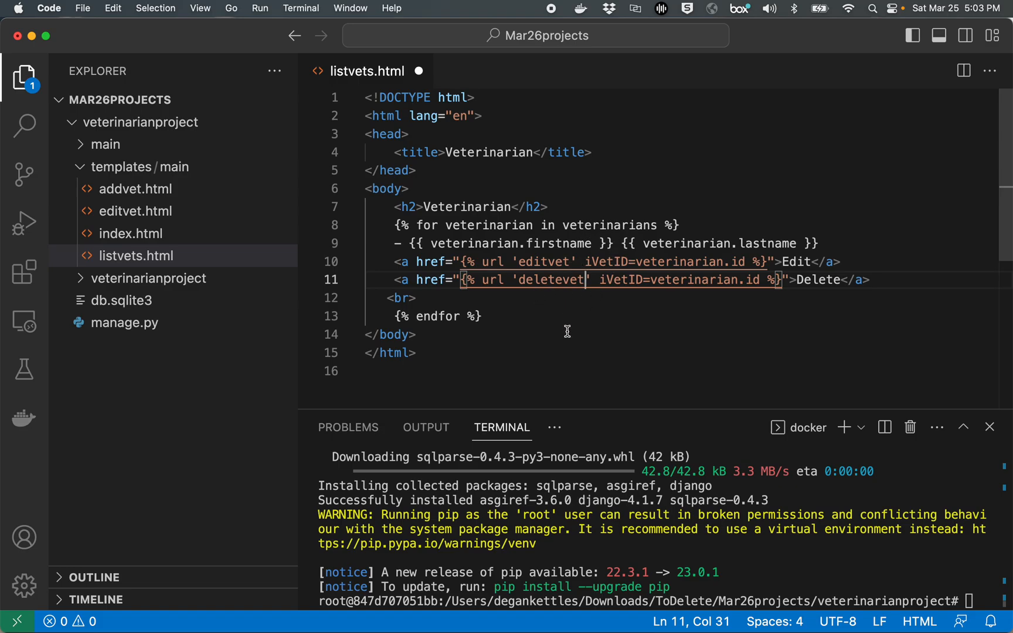
mouse_move(570, 347)
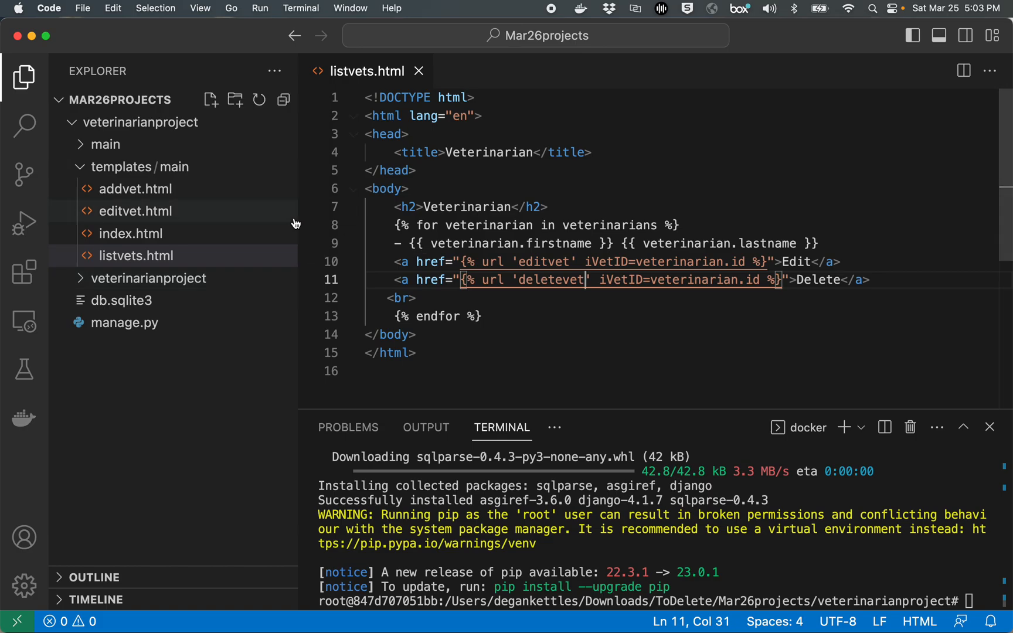
Step: In main/views.py define deleteVeterinarianPageView(request, iVetID) deleting the vet and redirecting to listVetsPageView
left_click(143, 166)
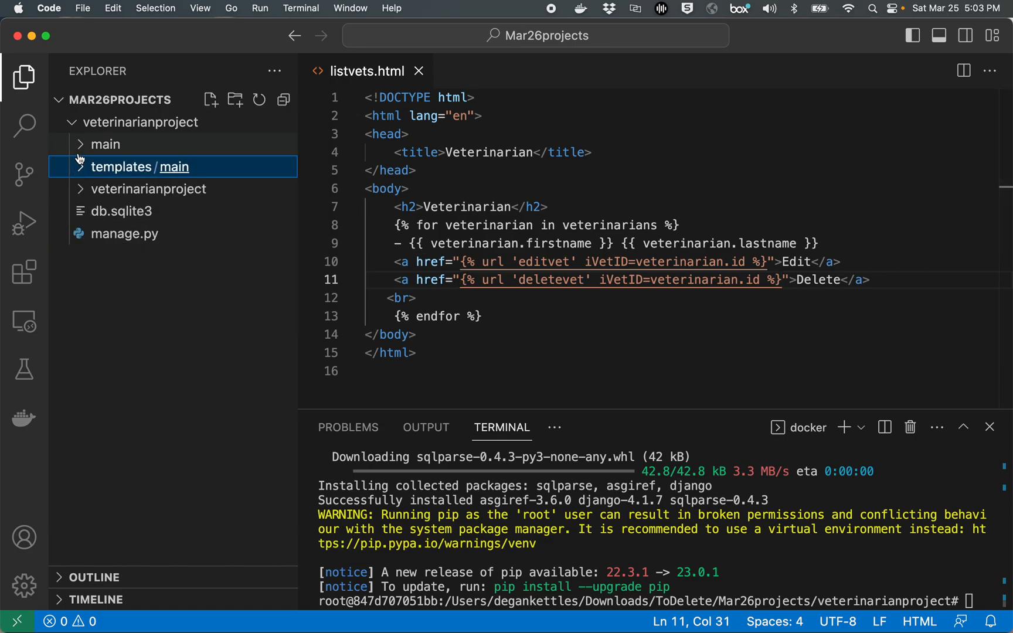
left_click(106, 144)
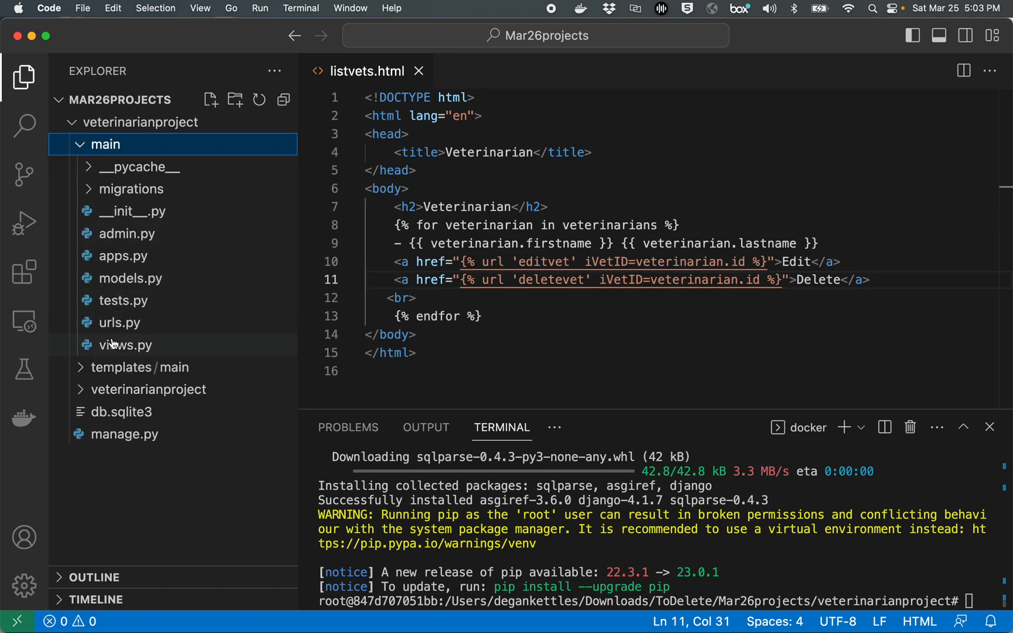
left_click(125, 345)
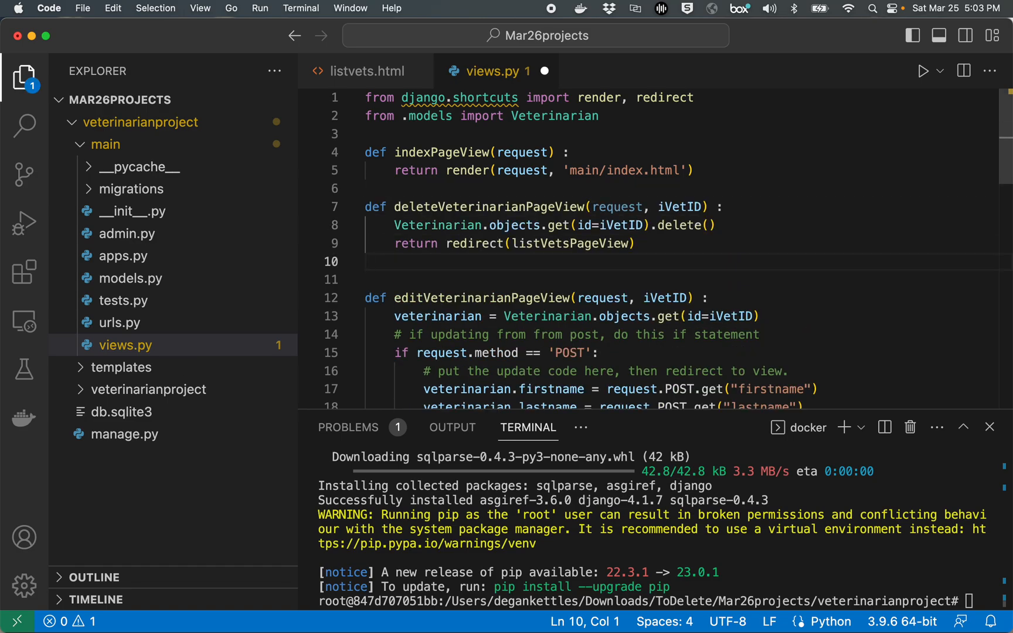
mouse_move(510, 191)
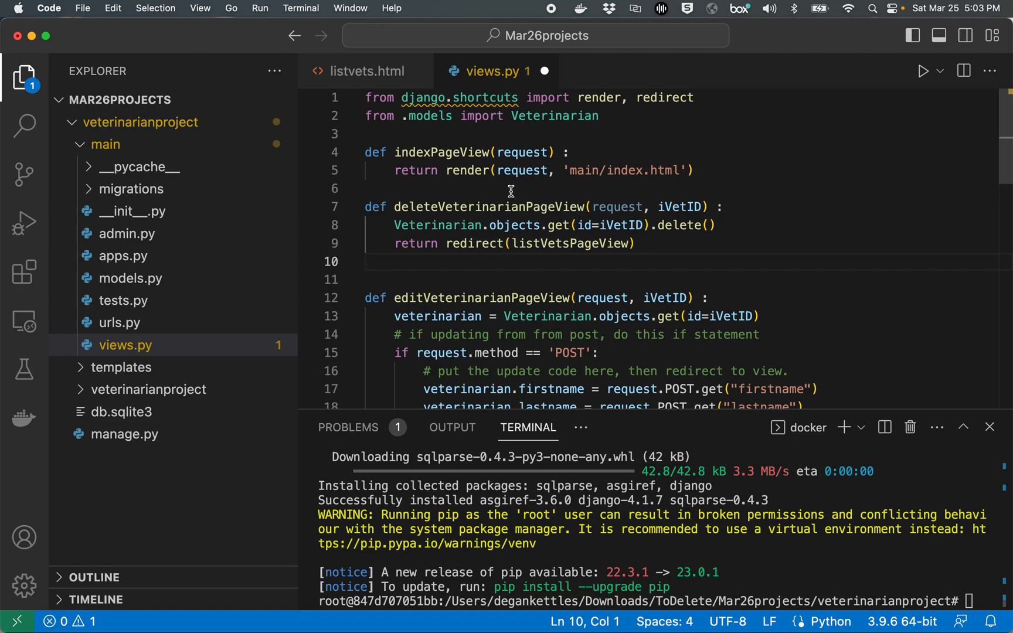
double_click(489, 206)
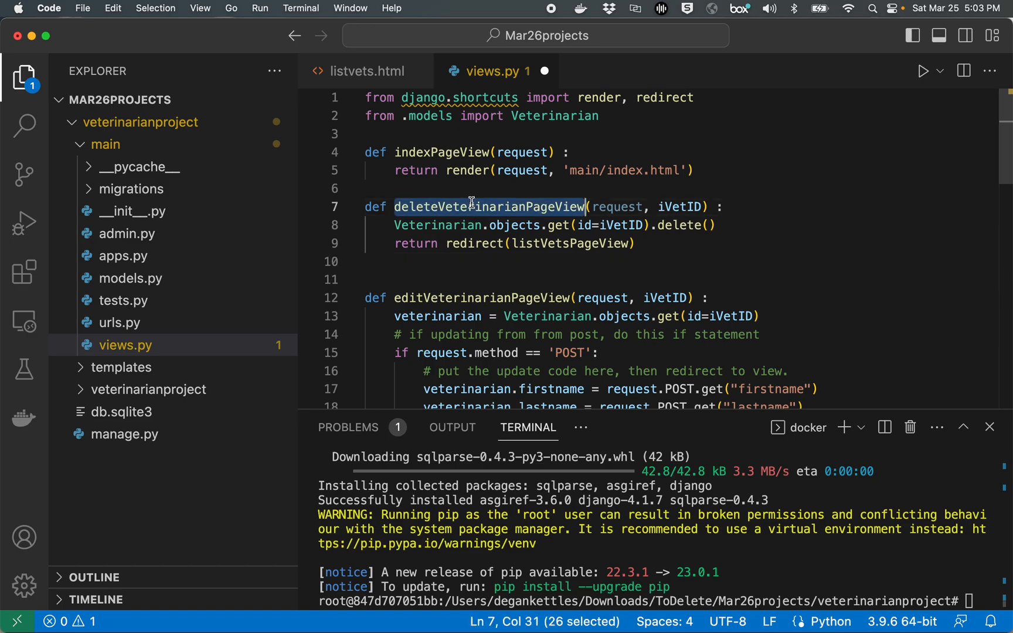
mouse_move(677, 207)
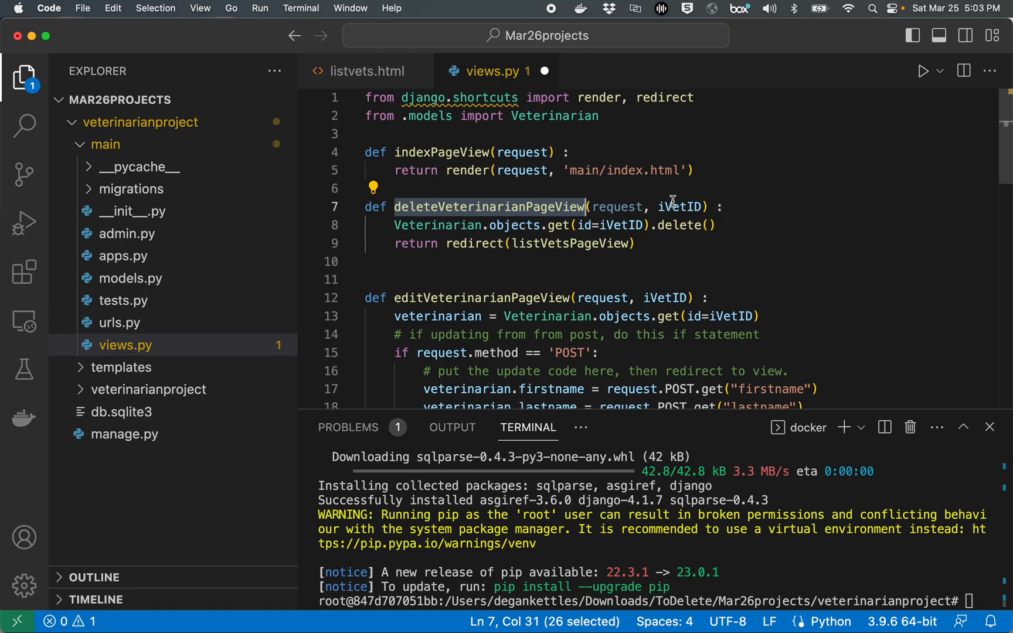
mouse_move(705, 207)
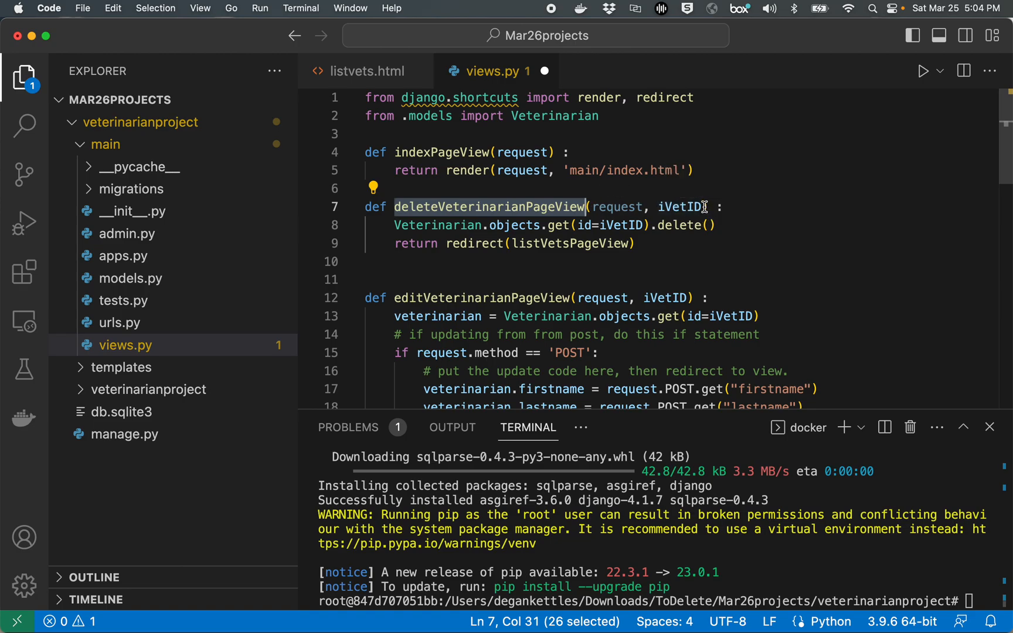
mouse_move(679, 207)
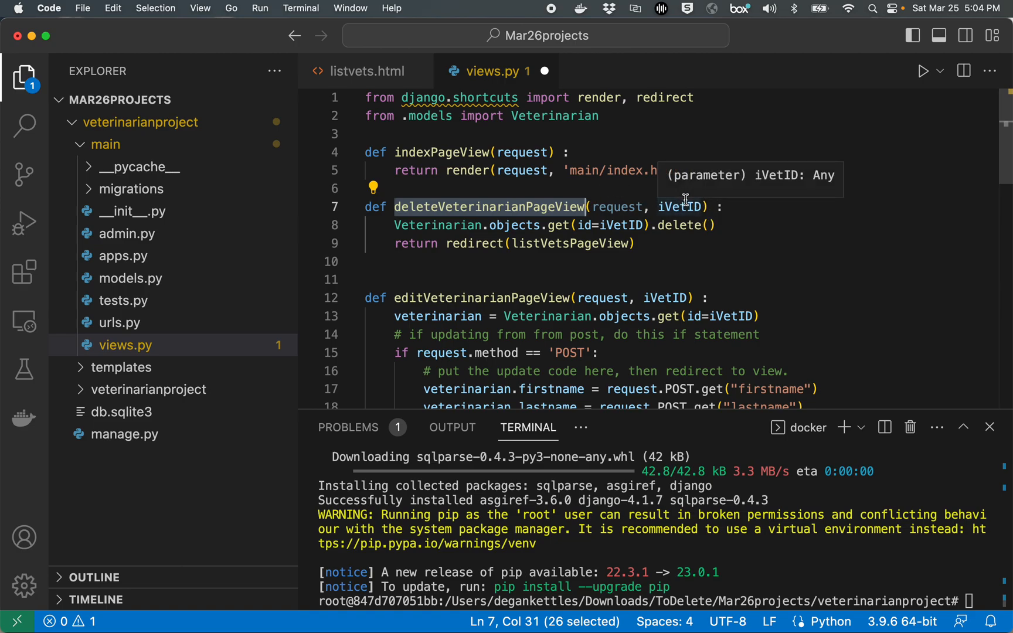
mouse_move(475, 219)
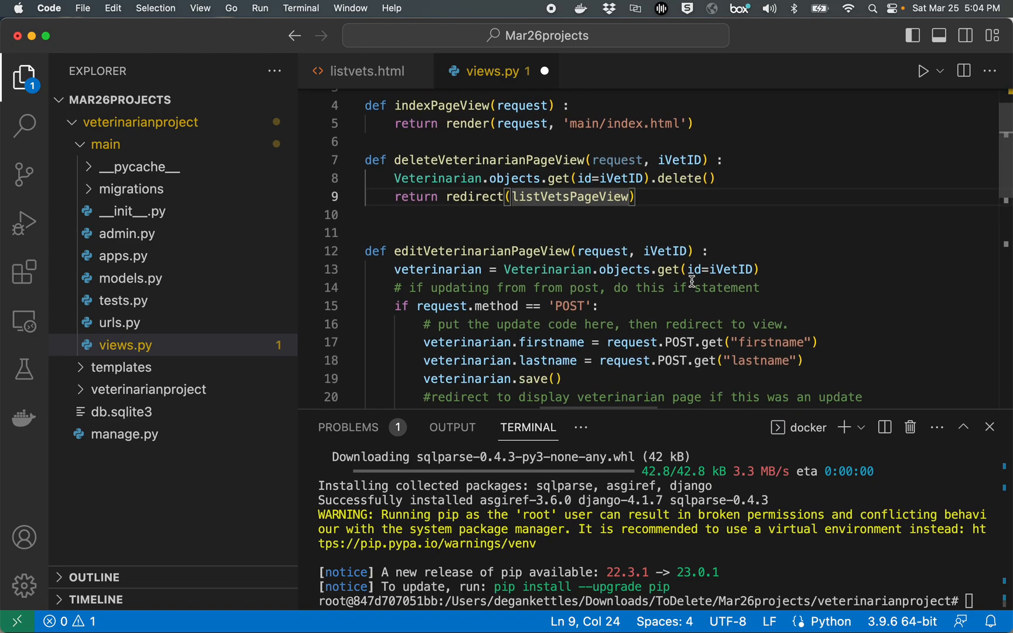
scroll("down", 3)
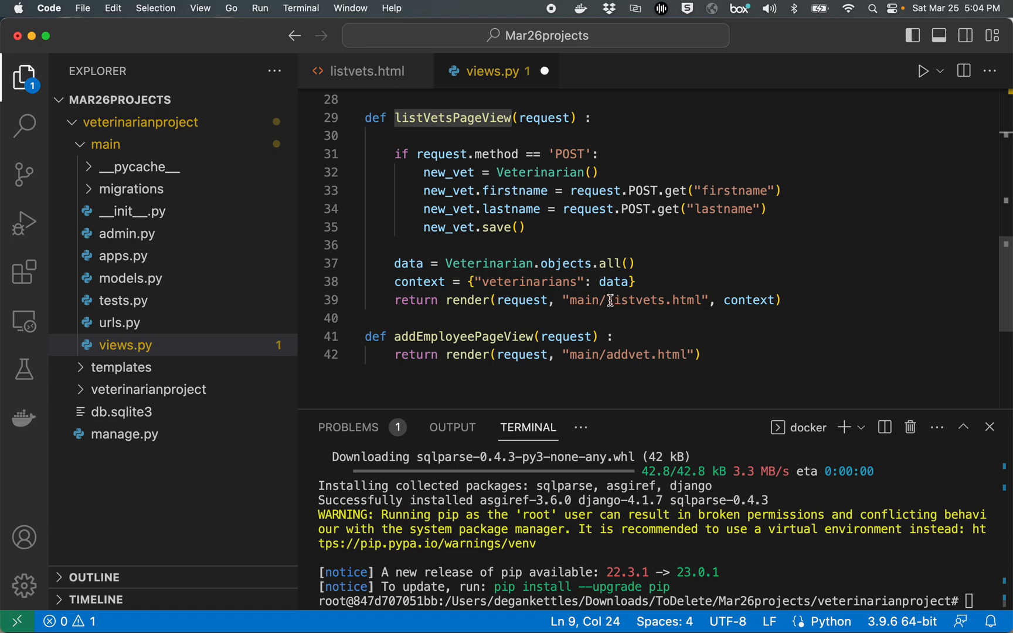
mouse_move(612, 262)
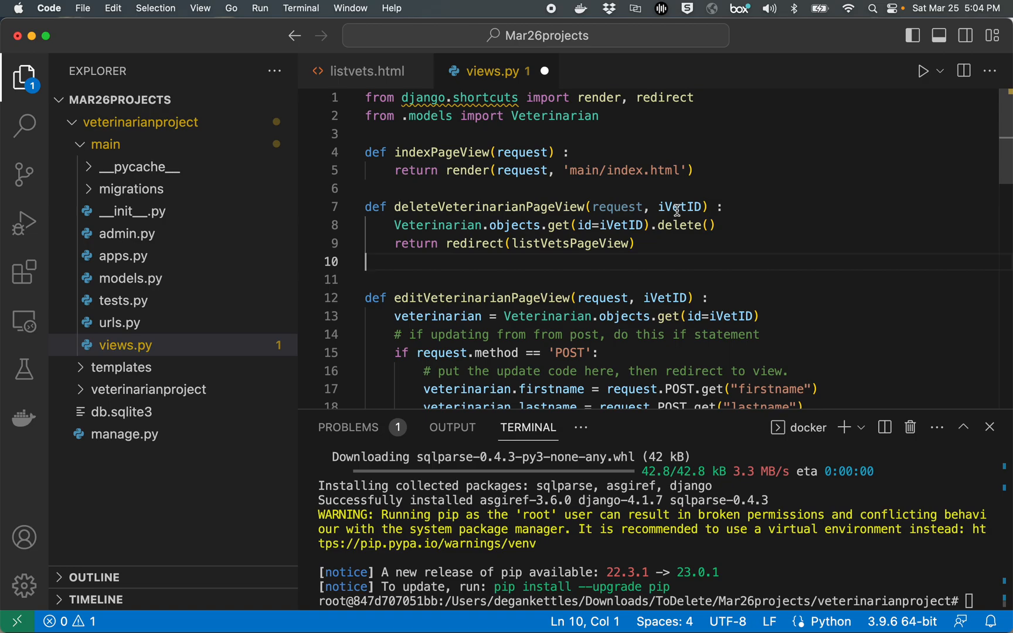
mouse_move(622, 225)
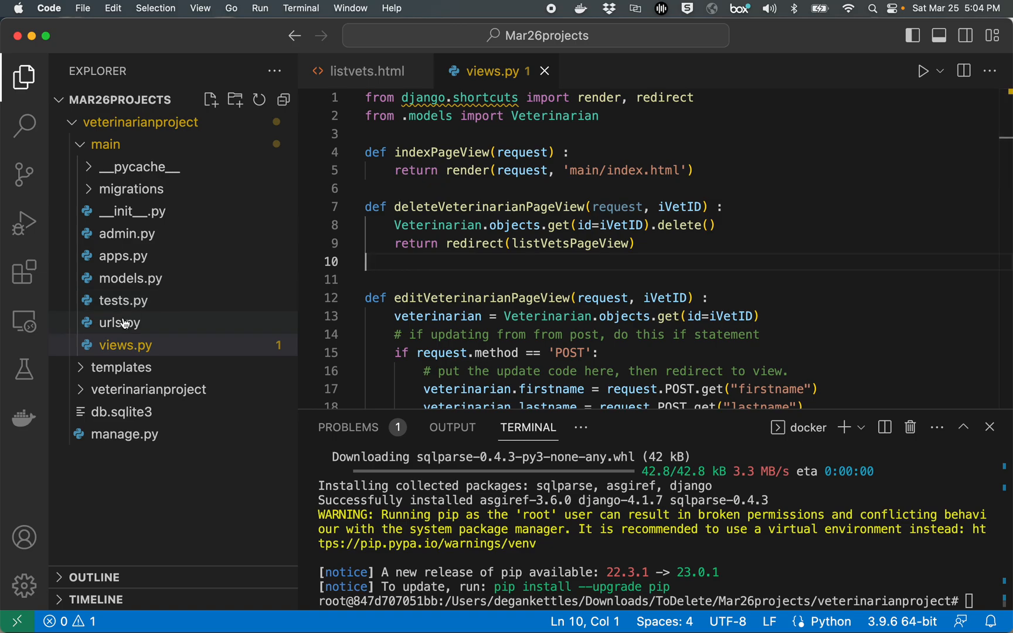
Step: In urls.py duplicate the editvet path line and rename its route to deletevet/<int:iVetID>
left_click(120, 322)
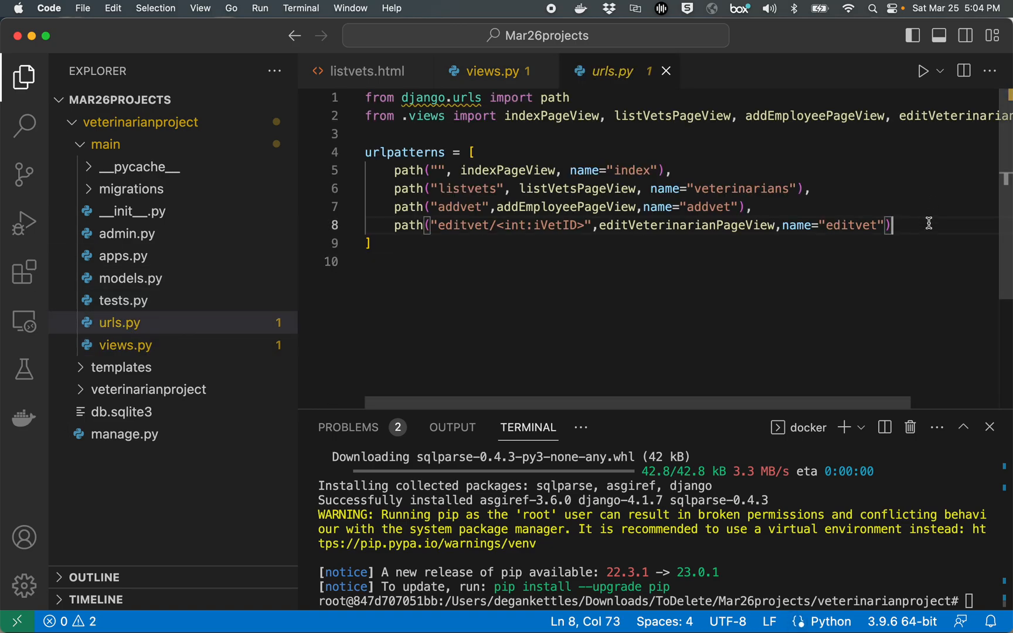
type(",")
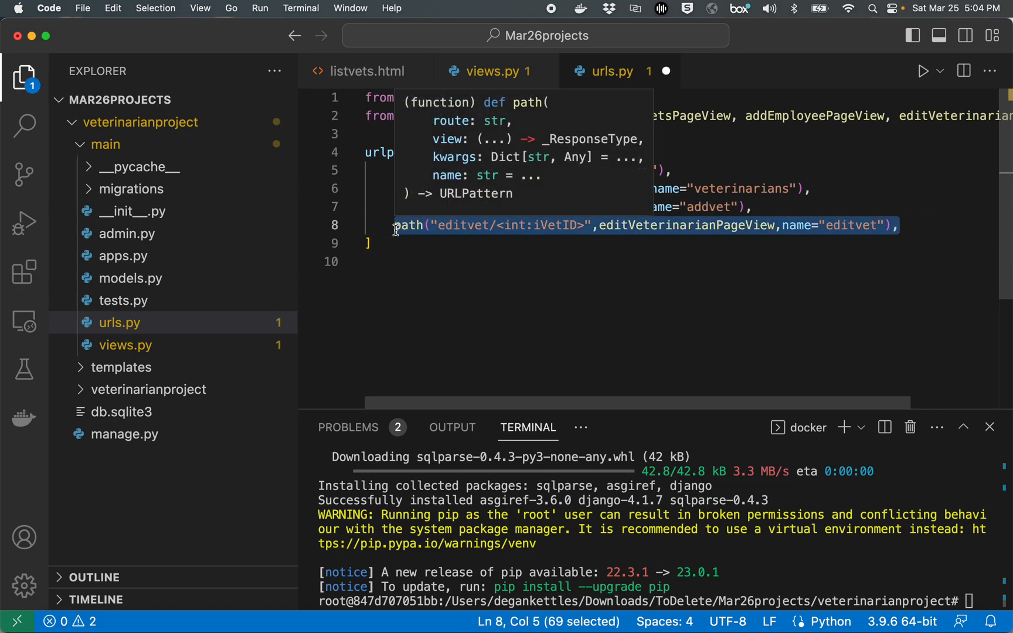
mouse_move(898, 230)
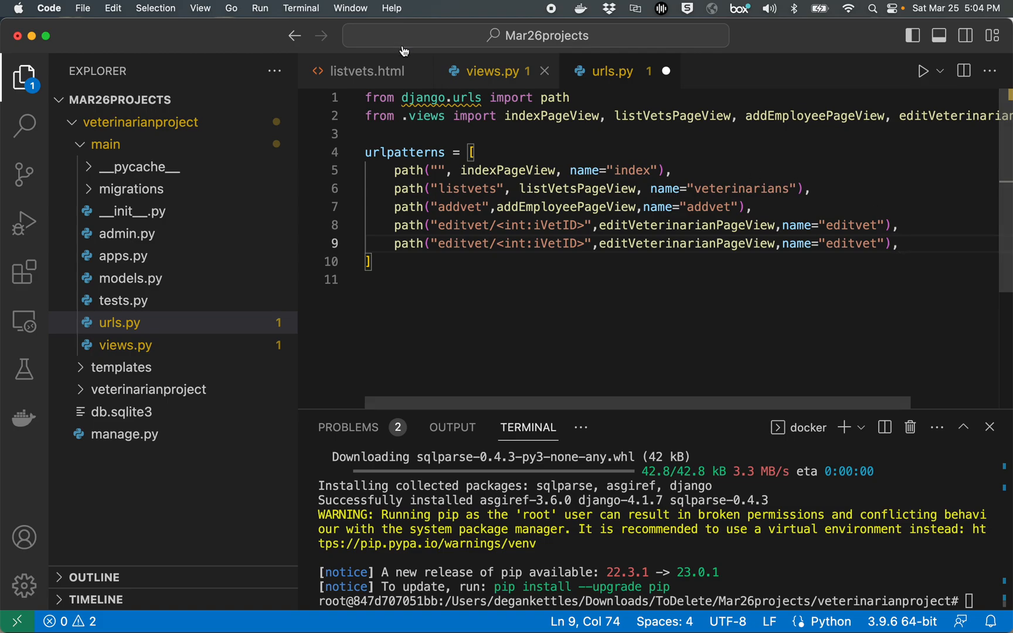
left_click(367, 72)
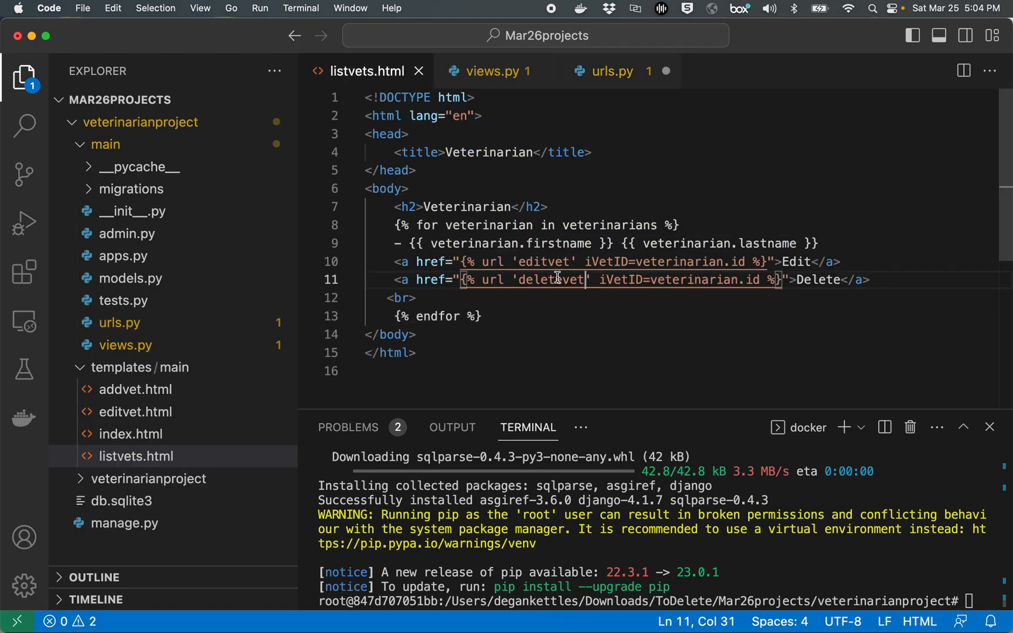
left_click(611, 71)
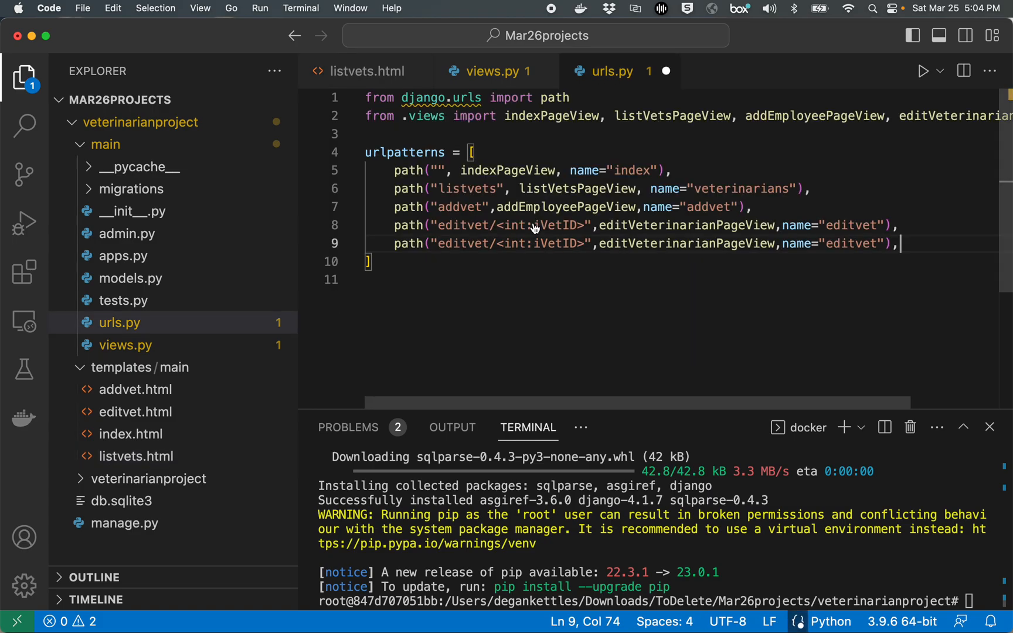
double_click(462, 244)
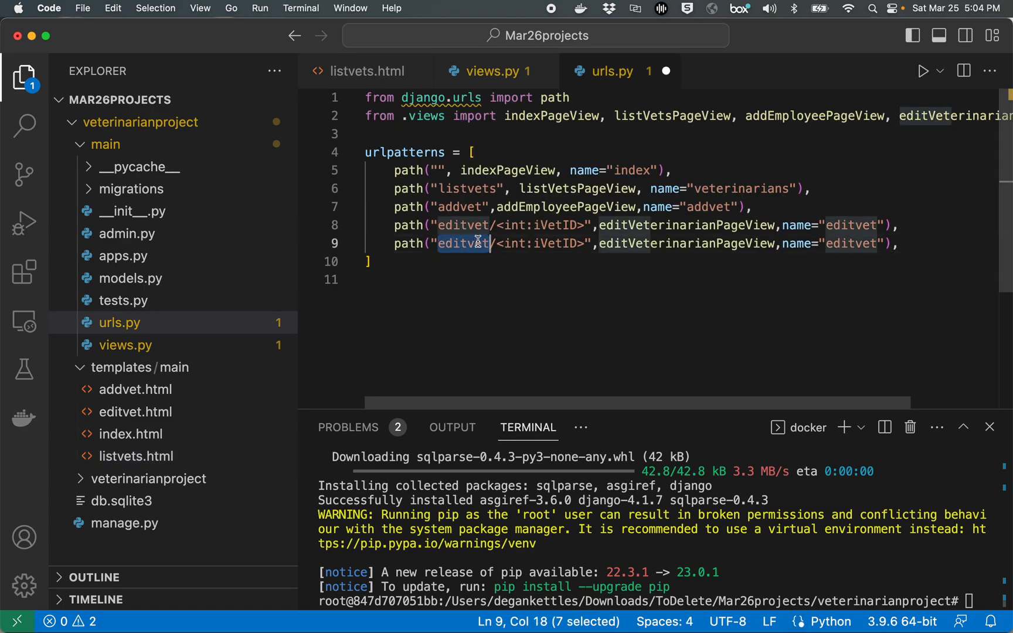
type("deletev")
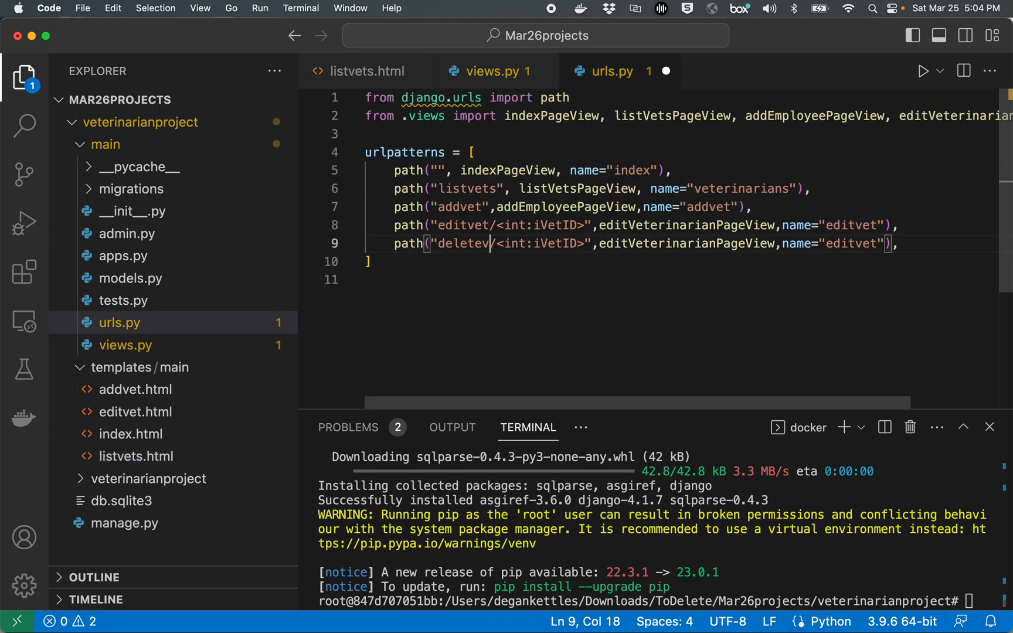
type("t")
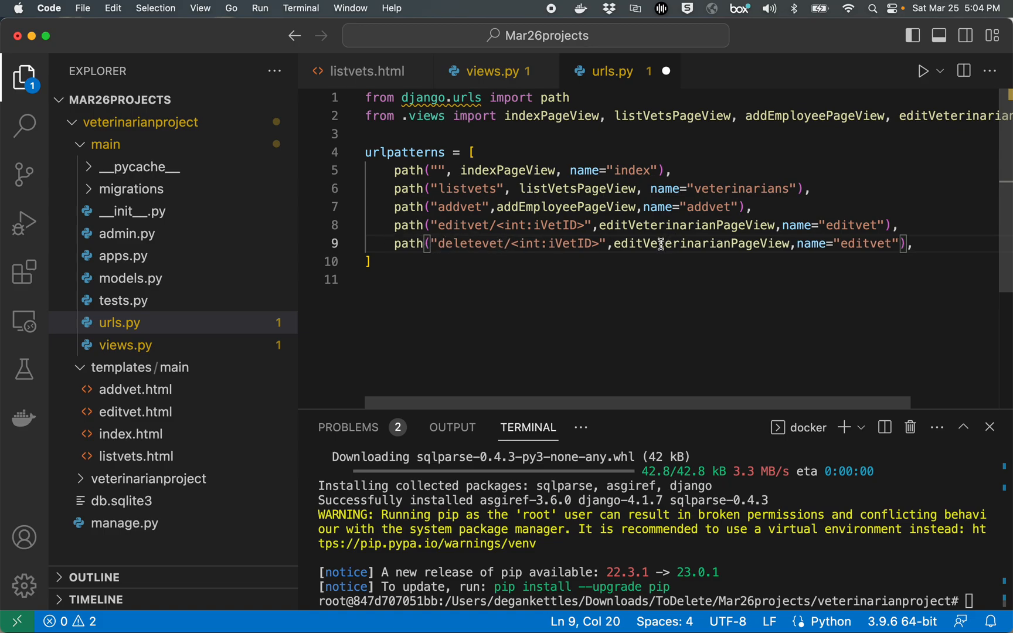
mouse_move(552, 116)
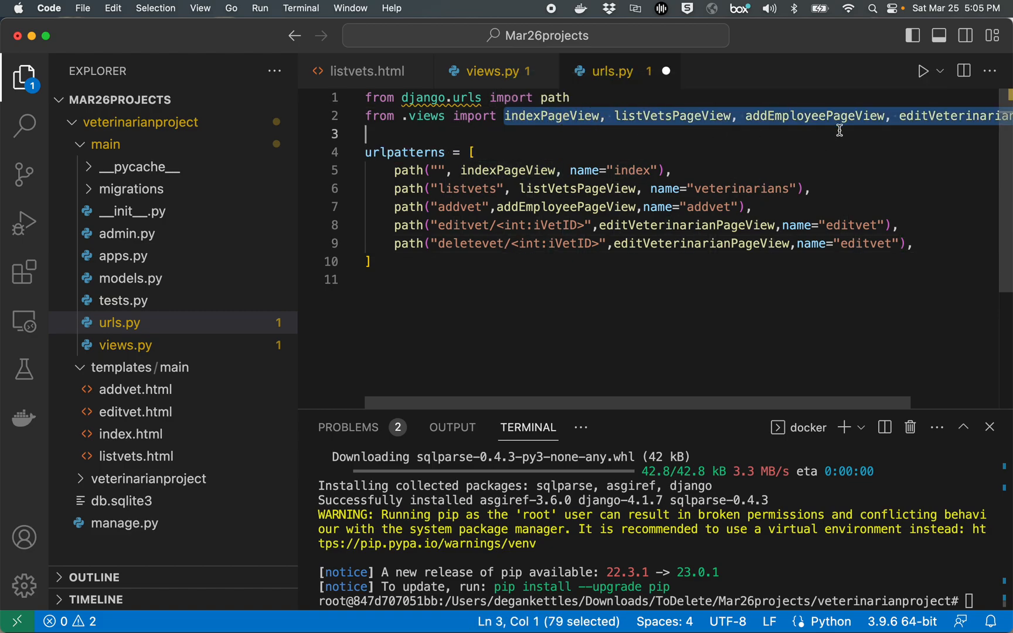
Step: Import * from views and point the route at deleteVeterinarianPageView named "deletevet", checked against listvets.html
scroll("right", 3)
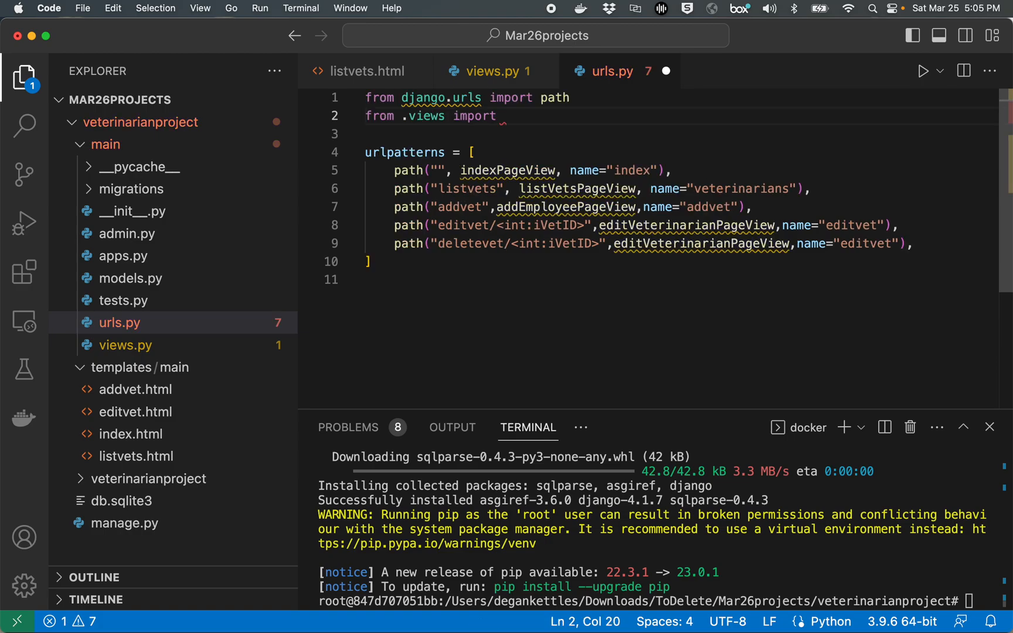
type("*")
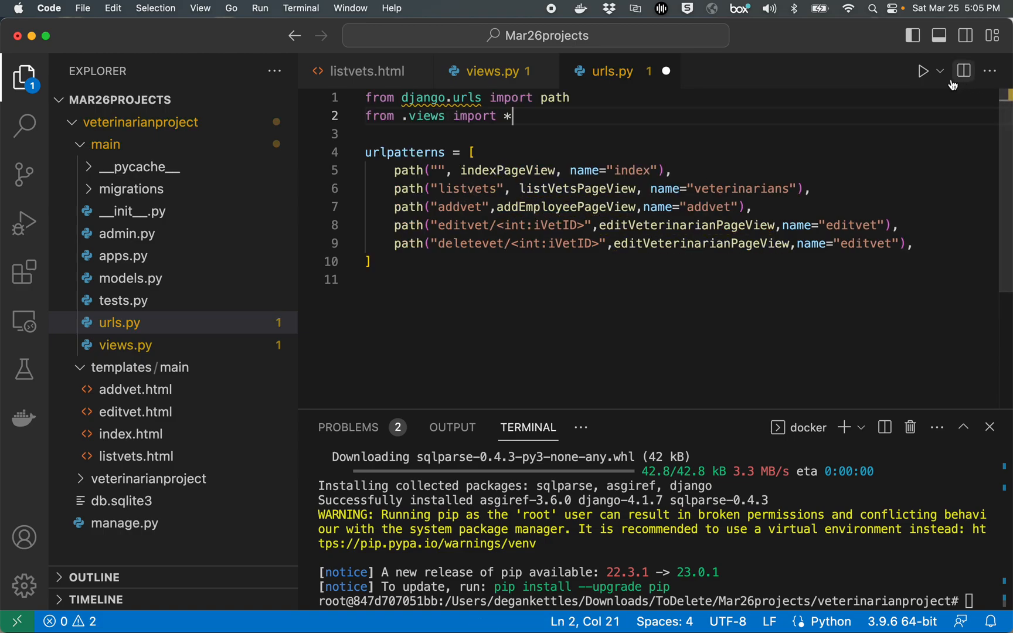
mouse_move(600, 244)
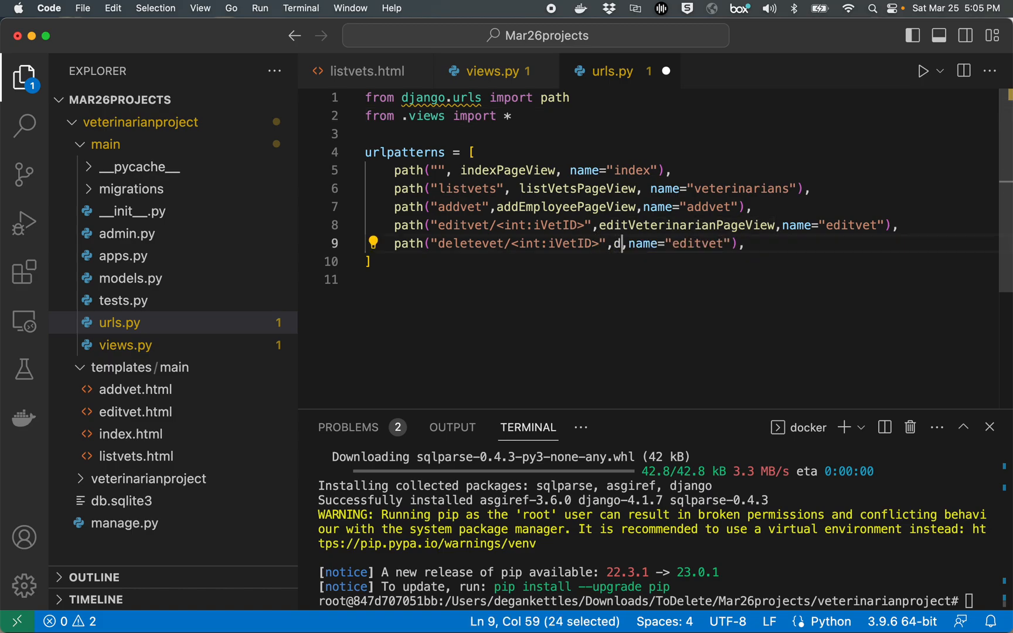
type("eleteVeterinarianPageView")
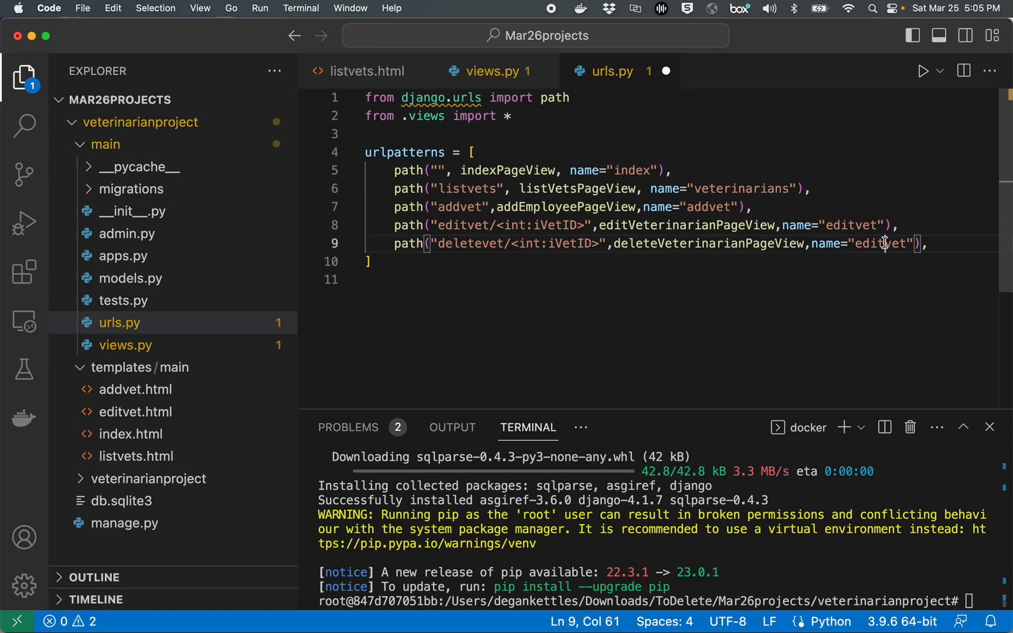
type("delete")
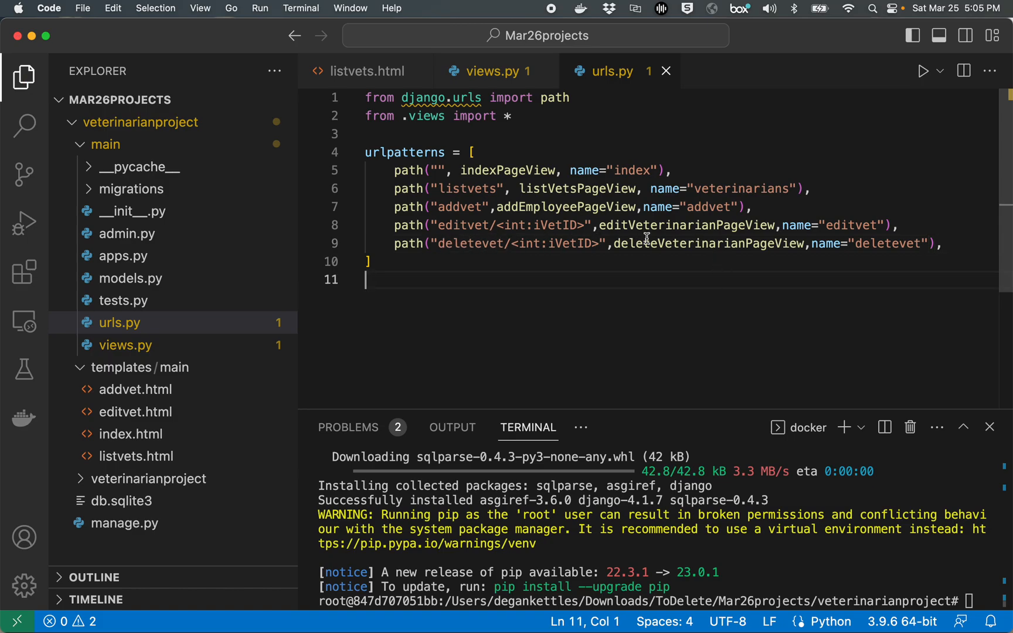
double_click(890, 244)
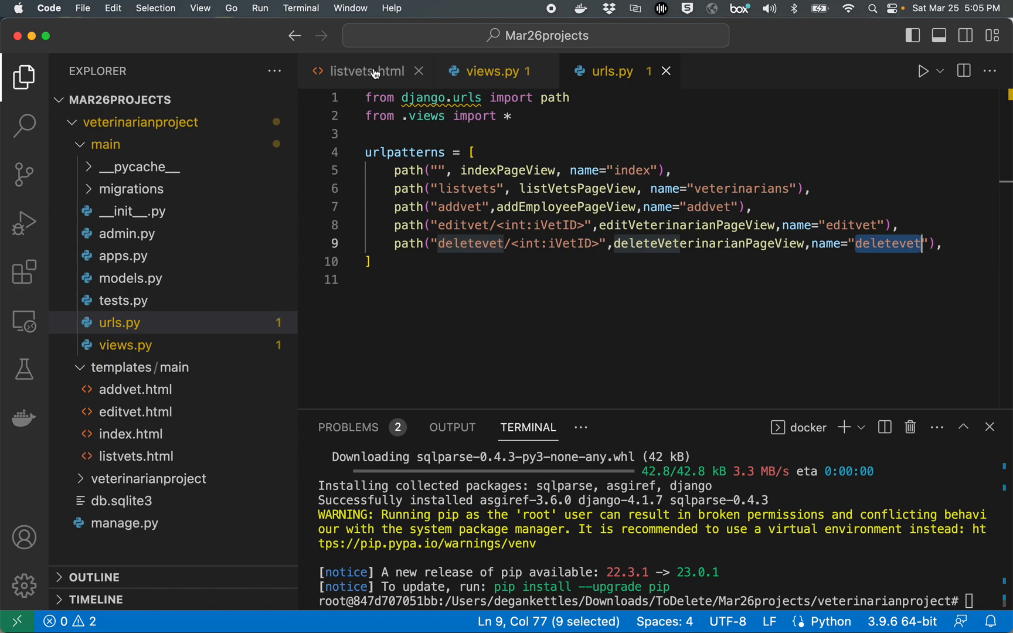
left_click(365, 71)
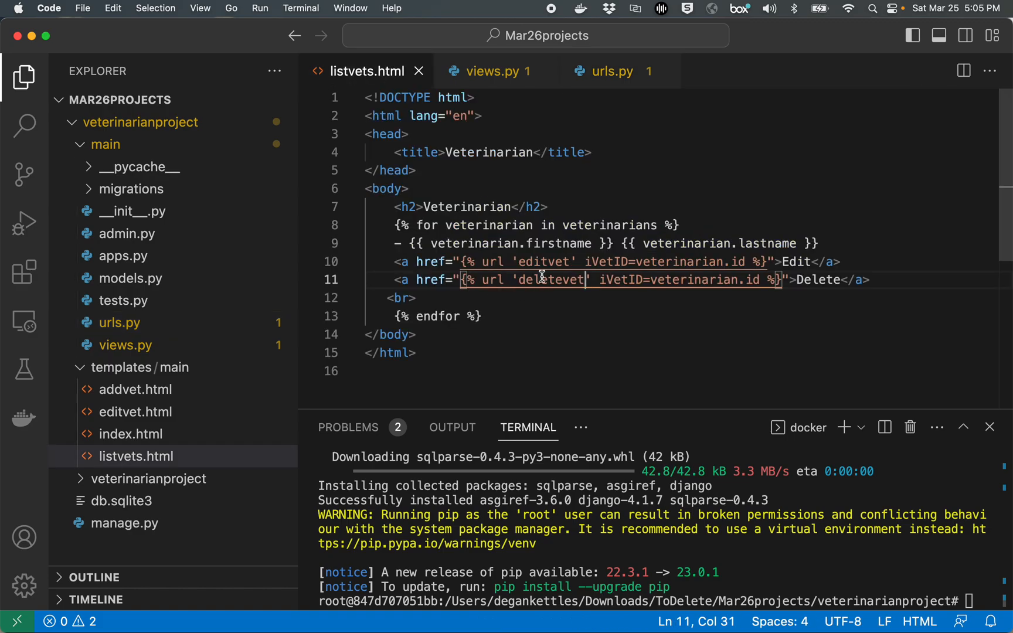
mouse_move(523, 279)
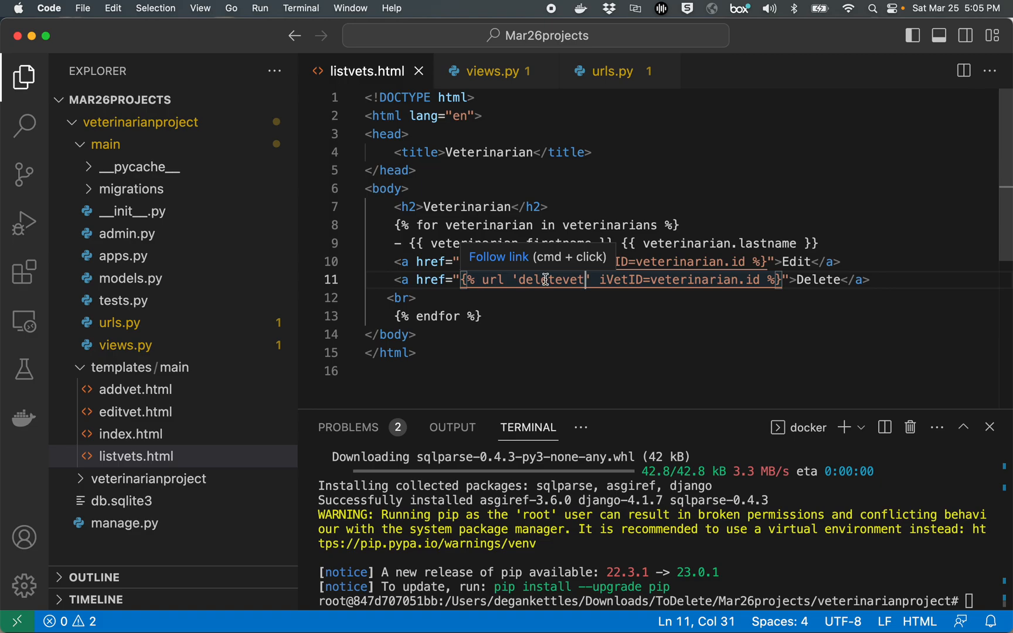
left_click(612, 72)
type("pytyon")
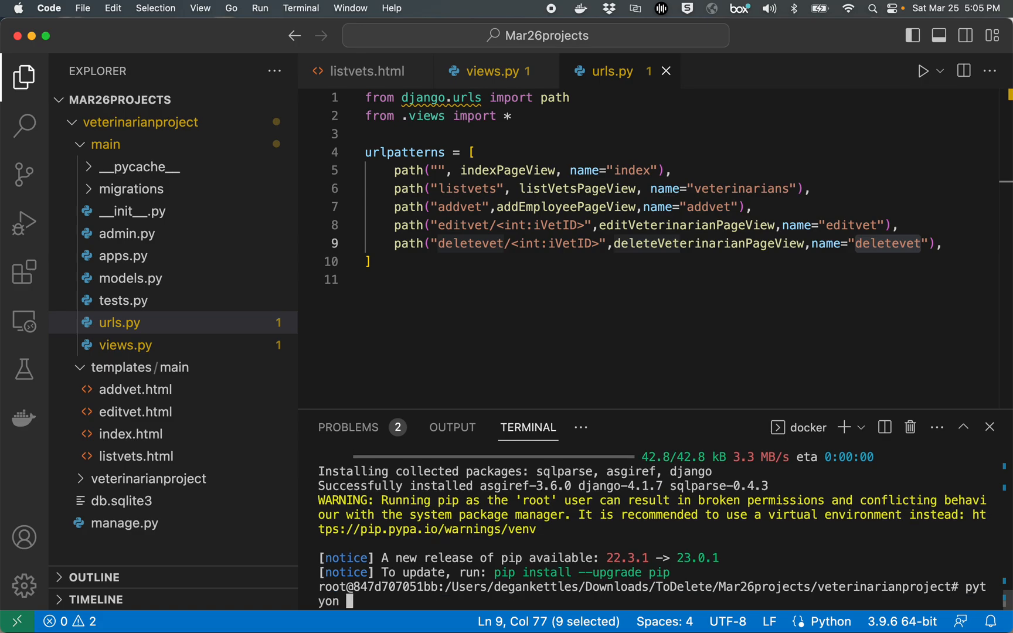
Step: Run python manage.py runserver 0.0.0.0:8080 in the container terminal
type("runser")
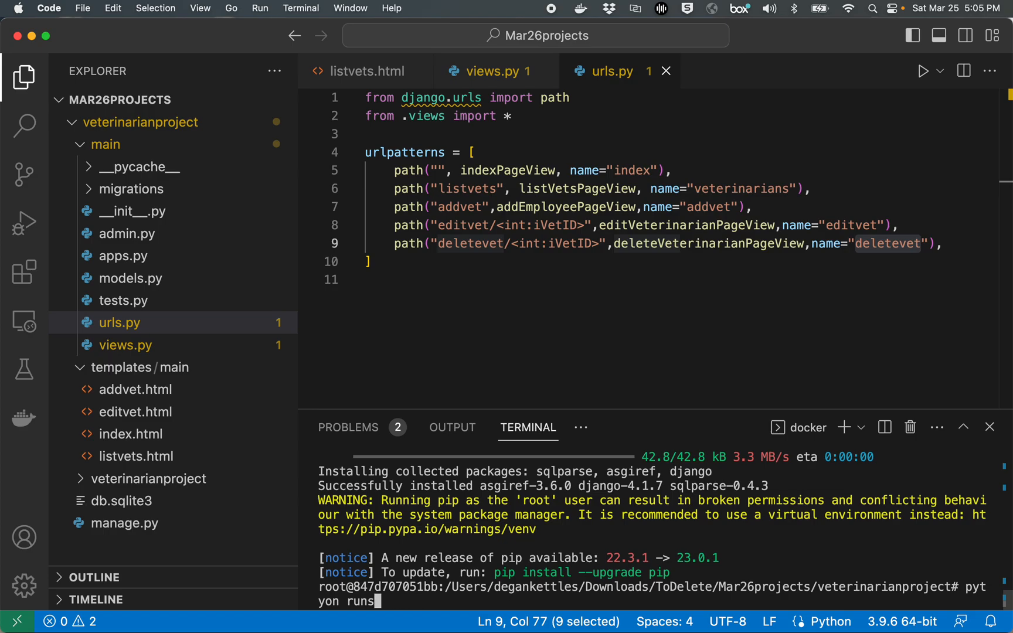
type("manage.py")
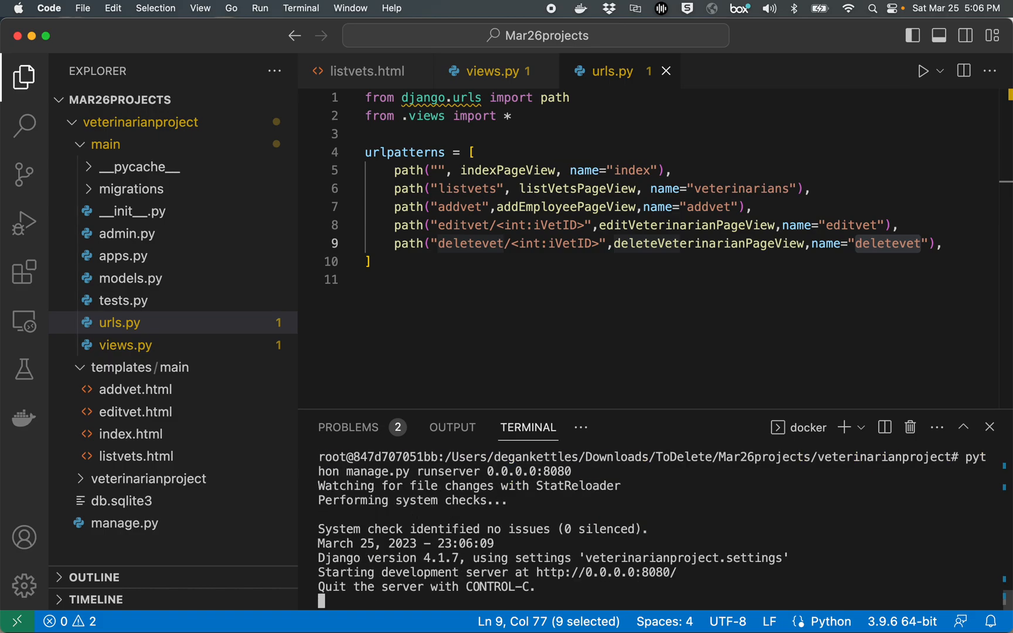
mouse_move(511, 344)
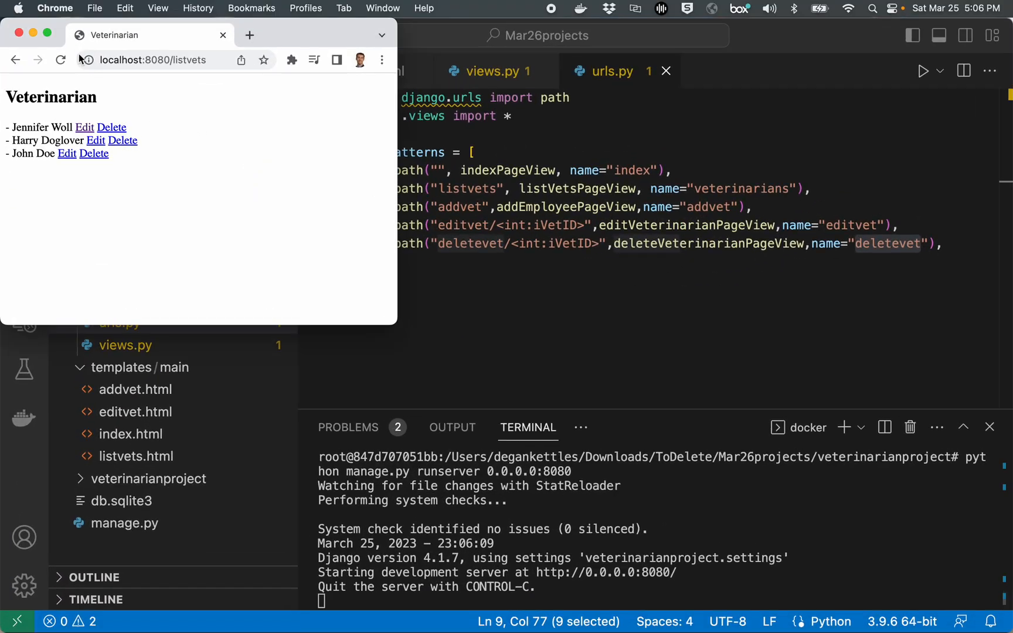
Step: Reload localhost:8080/listvets and delete Jane Doe and John Doe via the Delete links
left_click(60, 60)
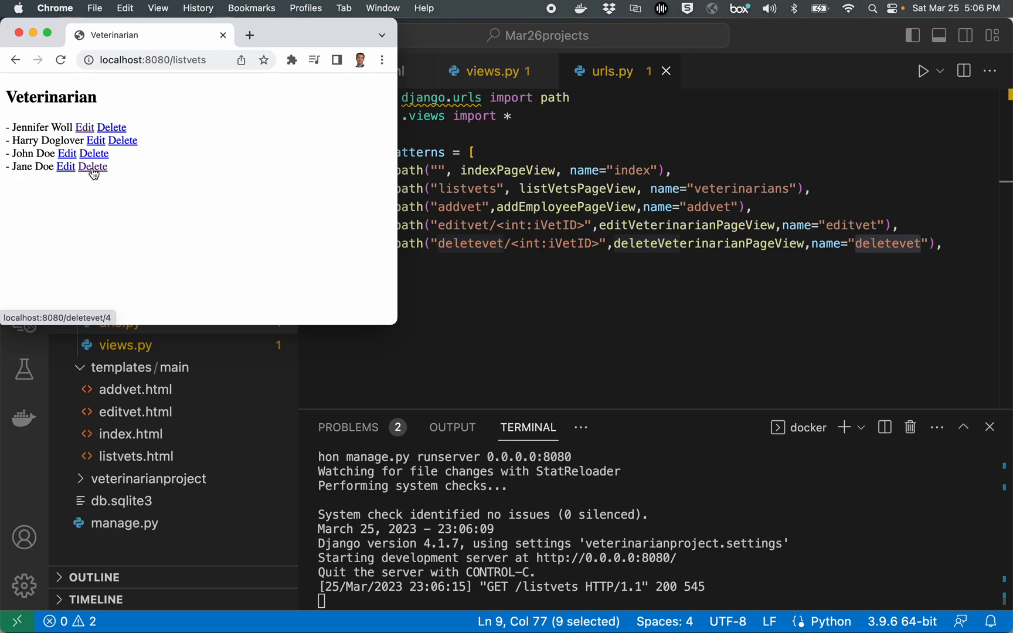
mouse_move(123, 141)
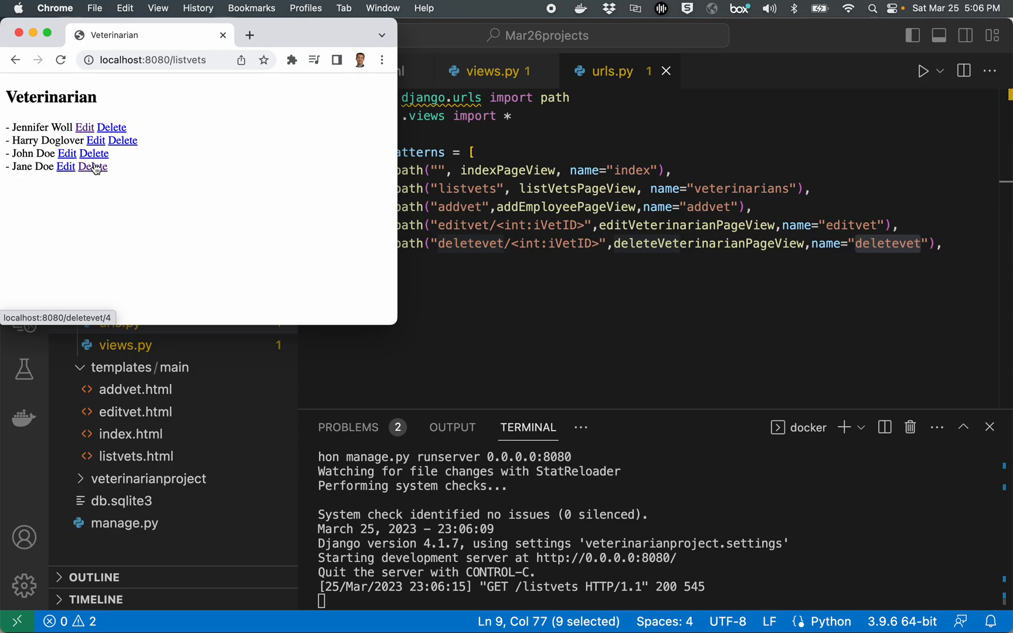
left_click(91, 166)
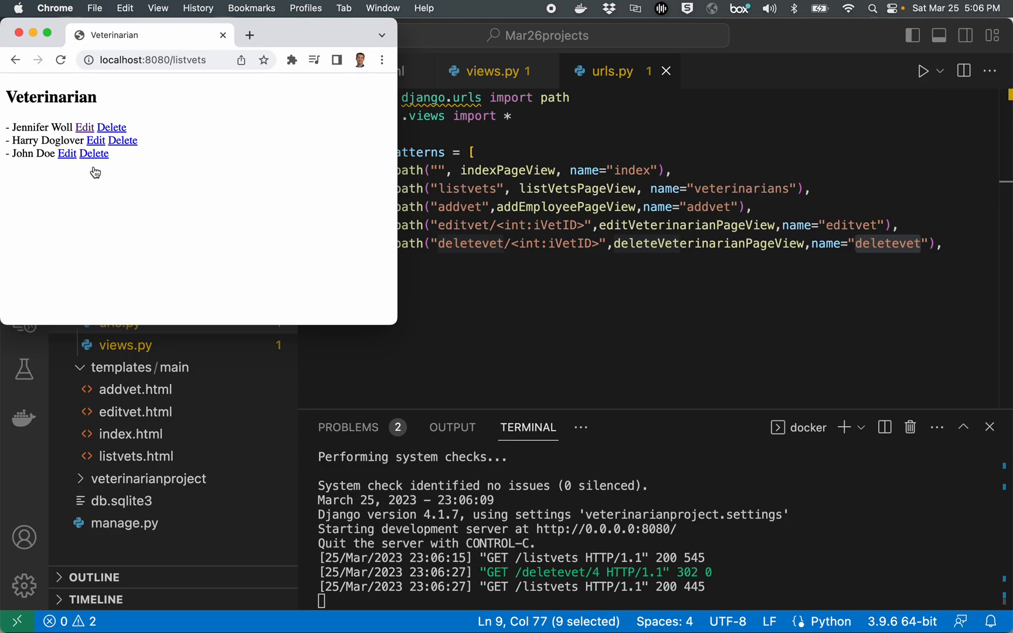
mouse_move(146, 188)
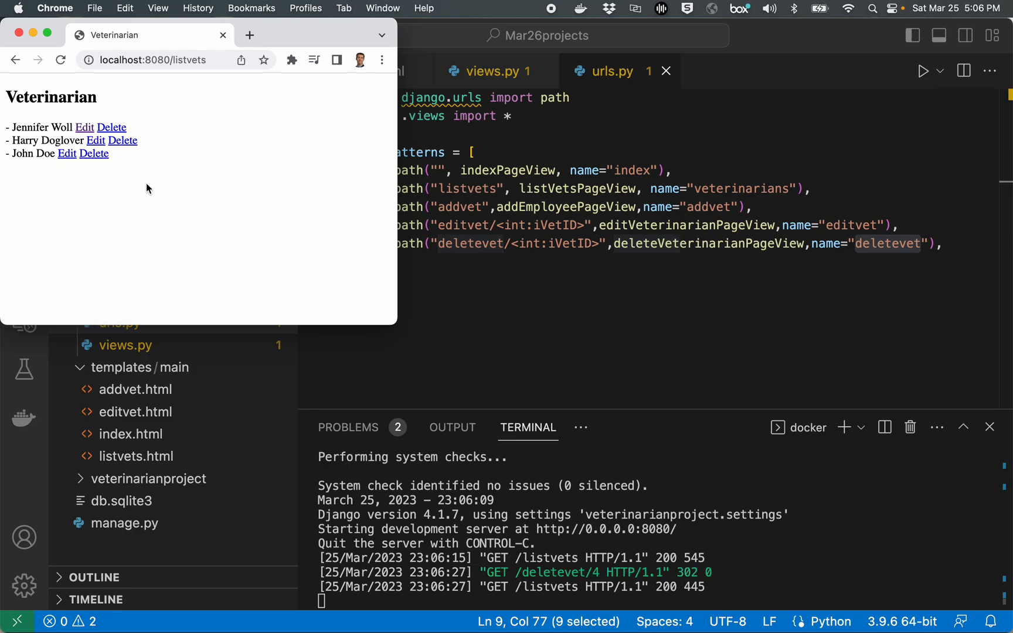
mouse_move(492, 123)
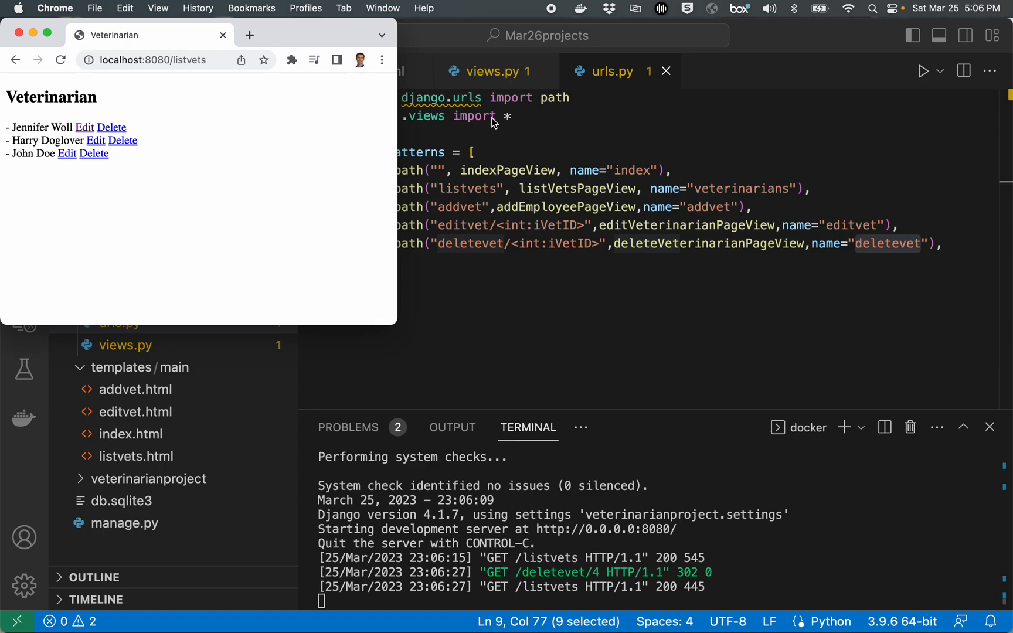
mouse_move(318, 155)
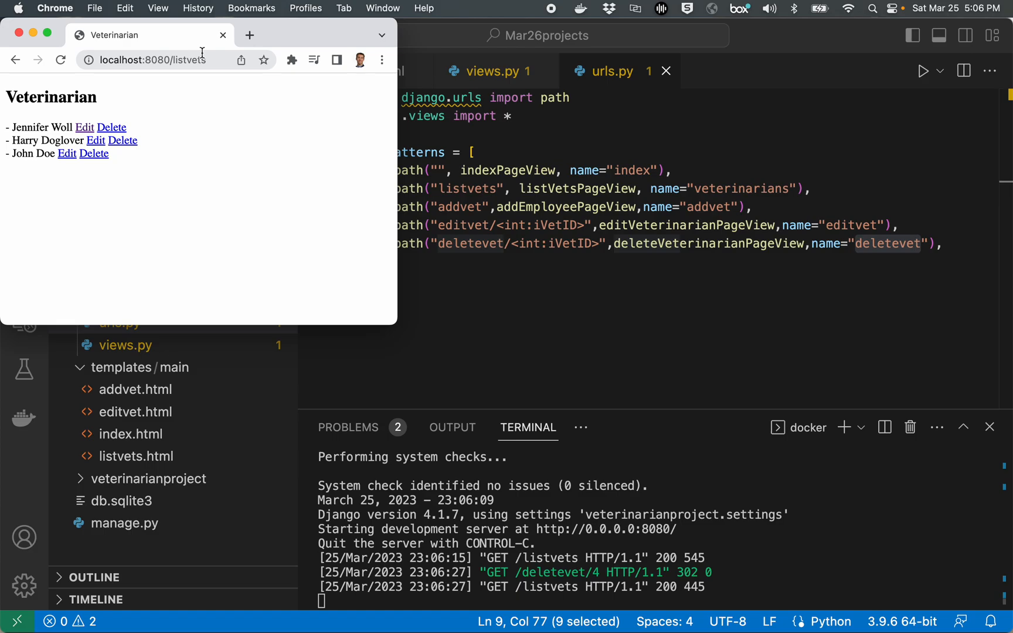
left_click(92, 154)
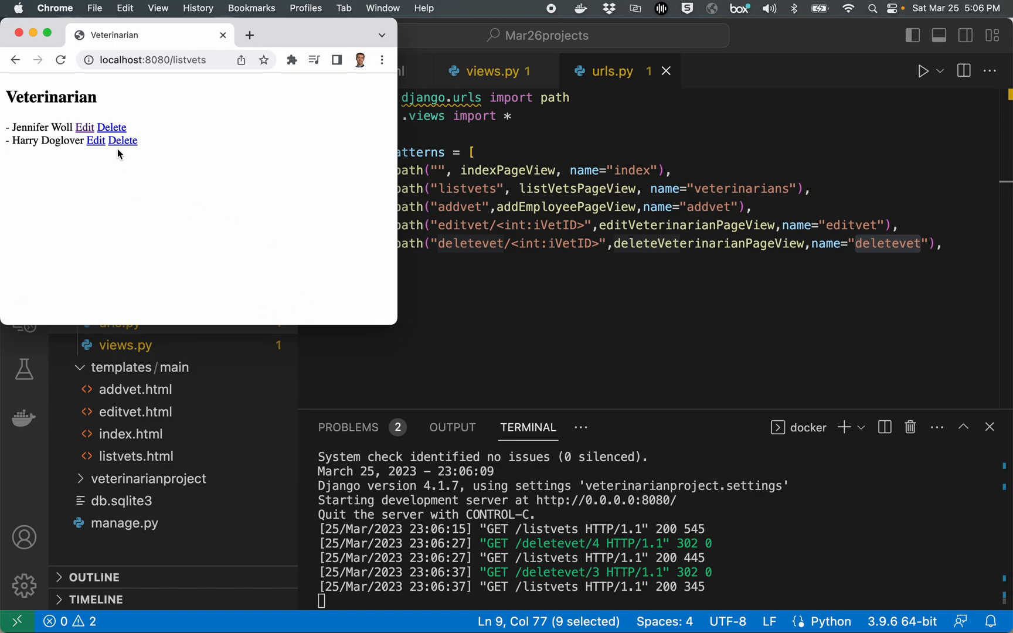
mouse_move(431, 188)
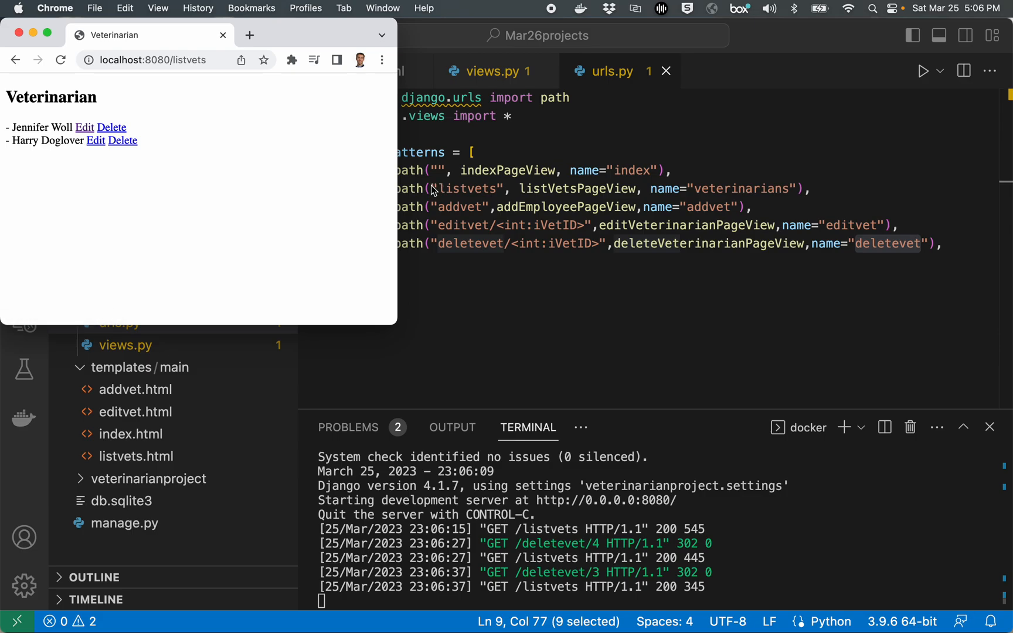